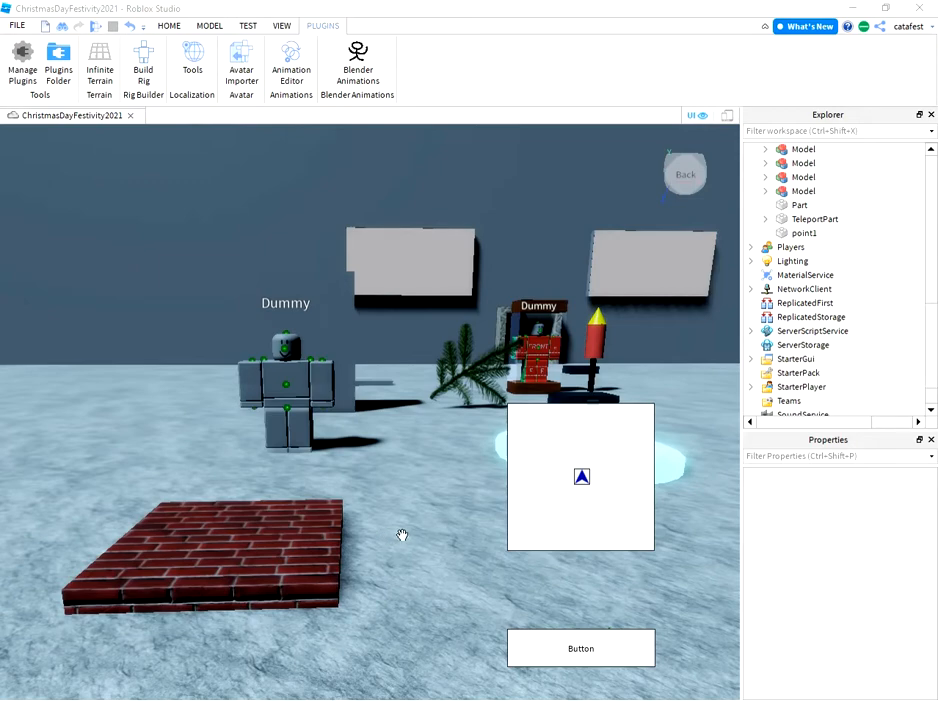
mouse_move(99, 399)
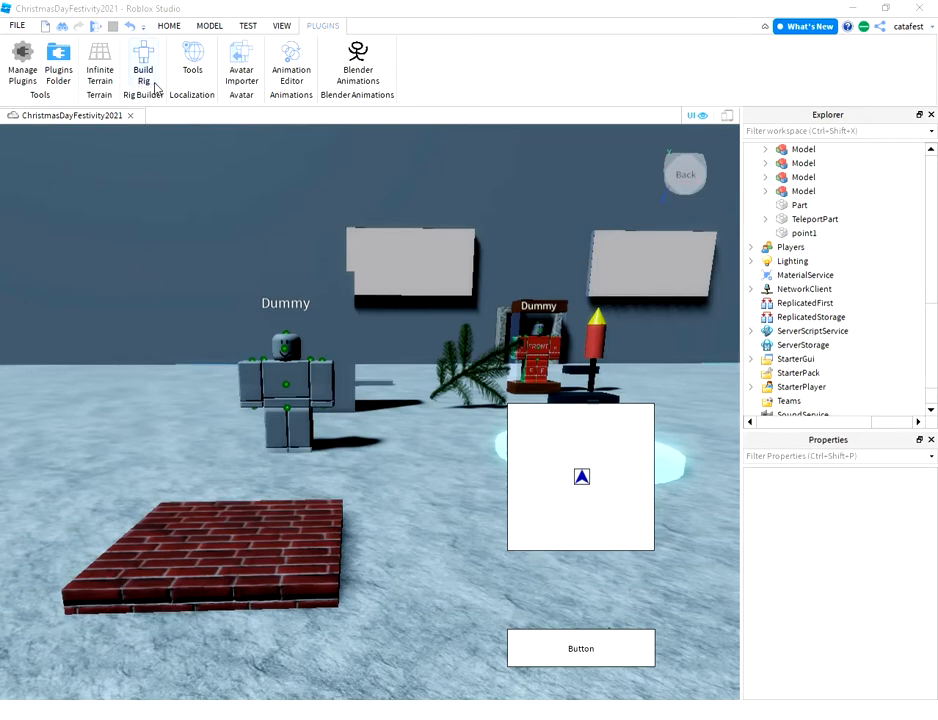
Step: Add an R15 Block Rig Dummy to the Workspace using the Rig Builder
left_click(143, 60)
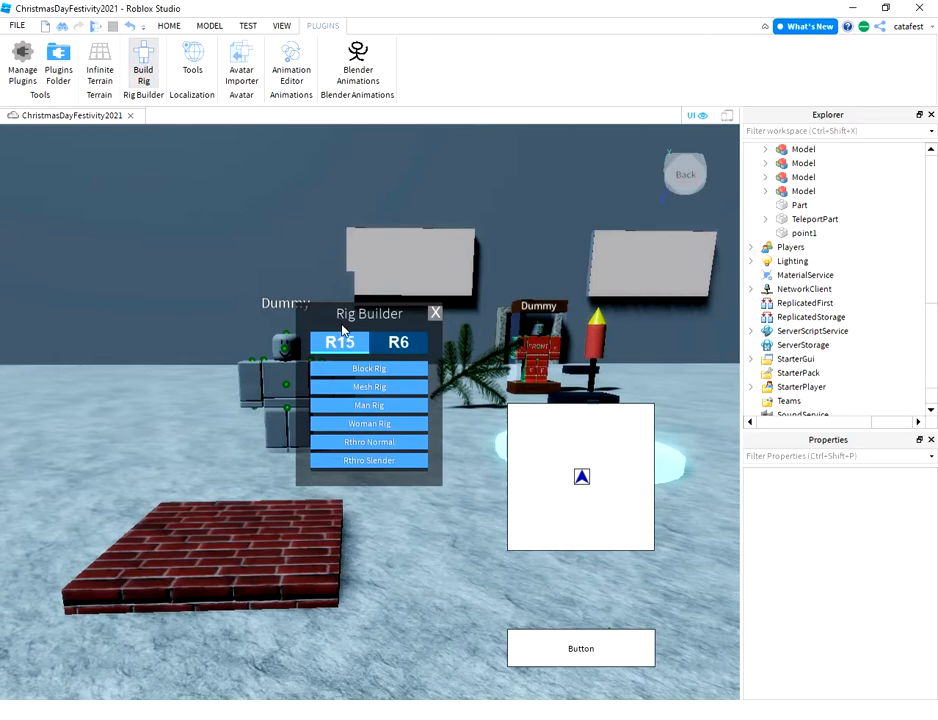
mouse_move(308, 416)
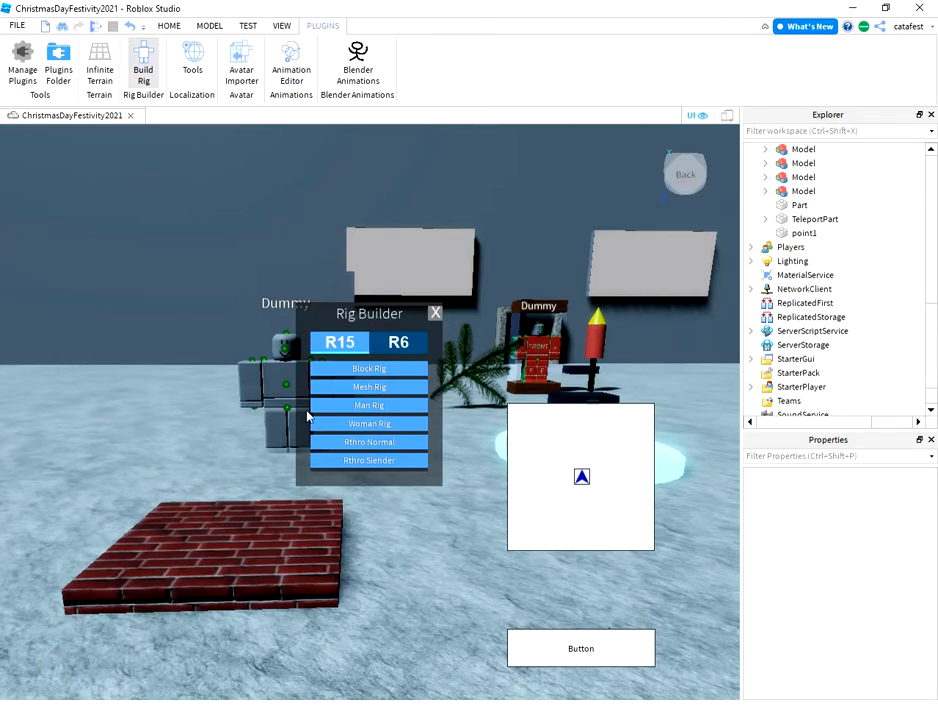
mouse_move(335, 320)
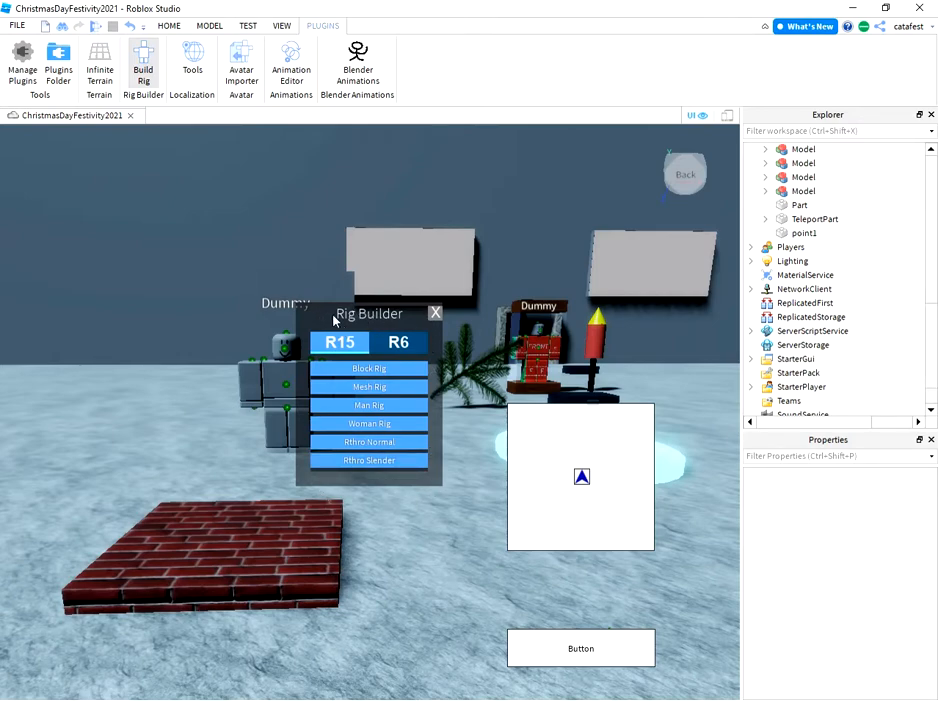
mouse_move(305, 388)
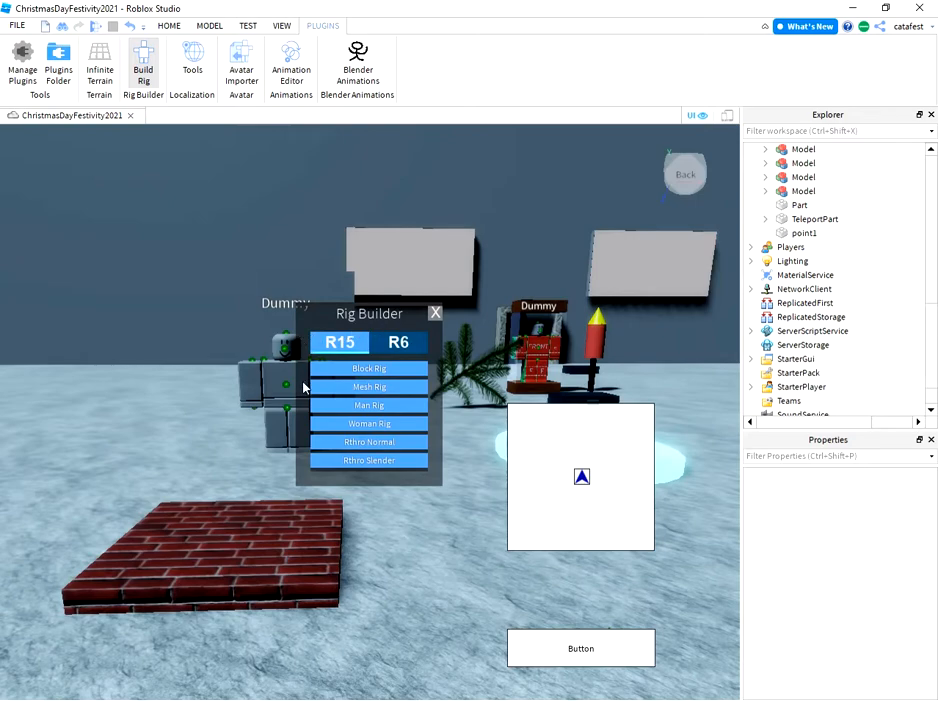
mouse_move(298, 383)
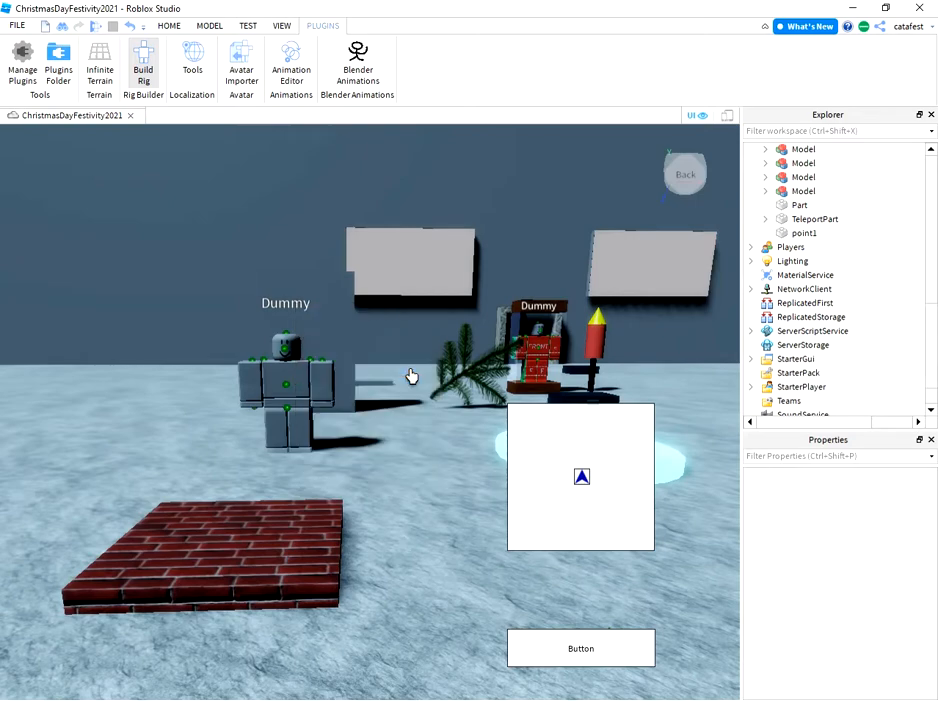
left_click(285, 390)
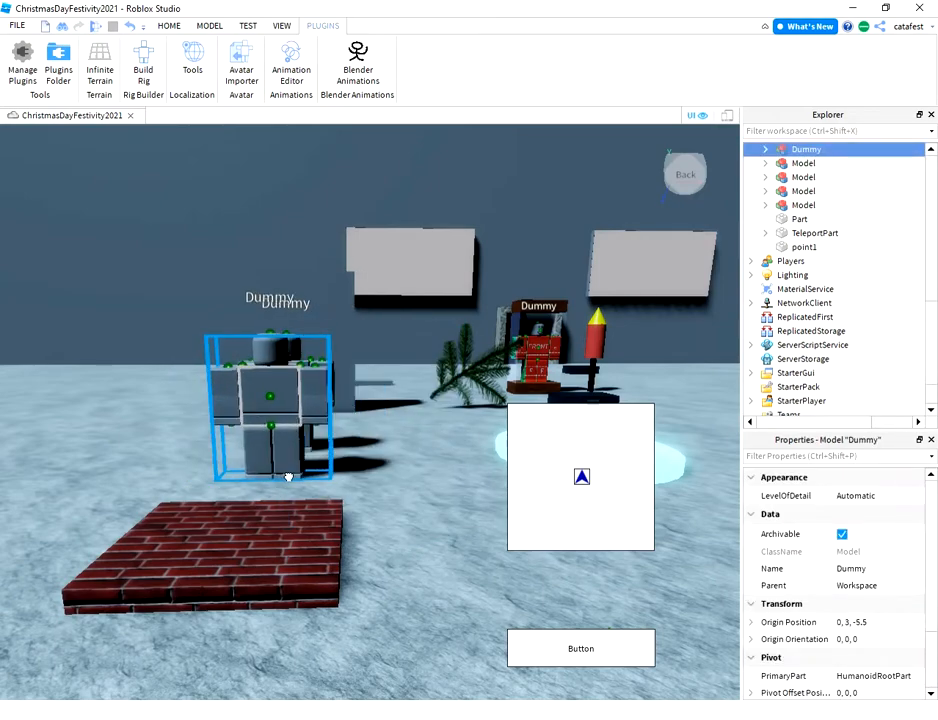
mouse_move(418, 569)
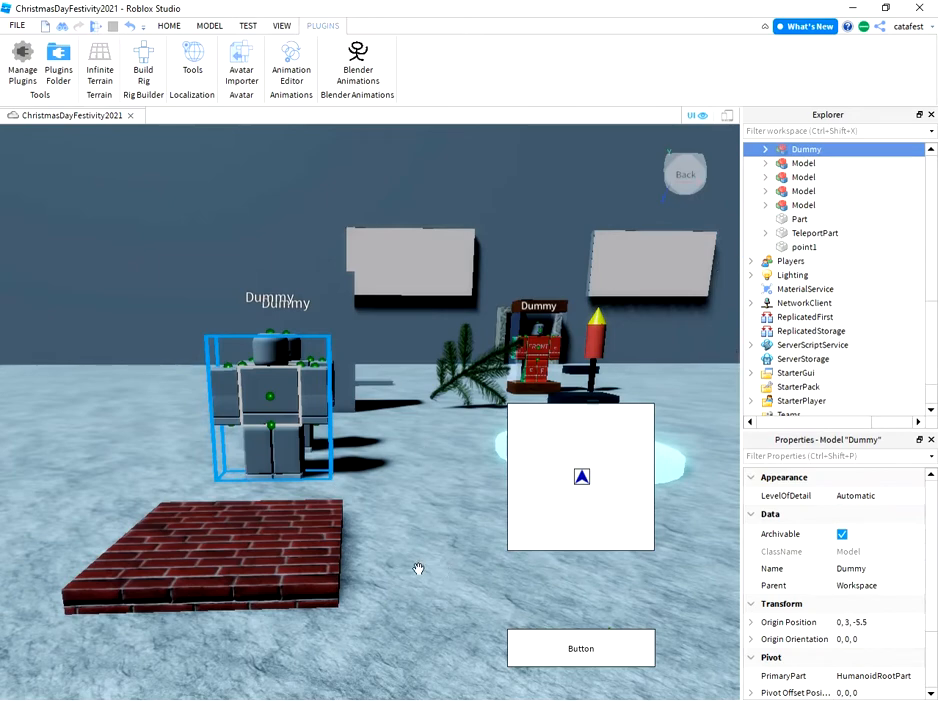
mouse_move(351, 203)
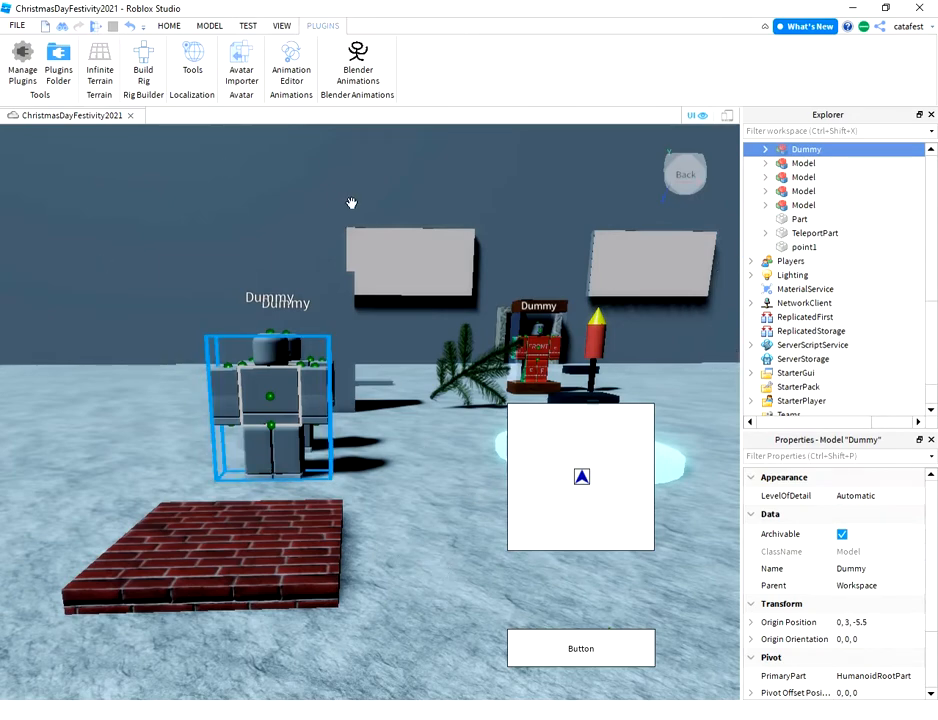
mouse_move(318, 195)
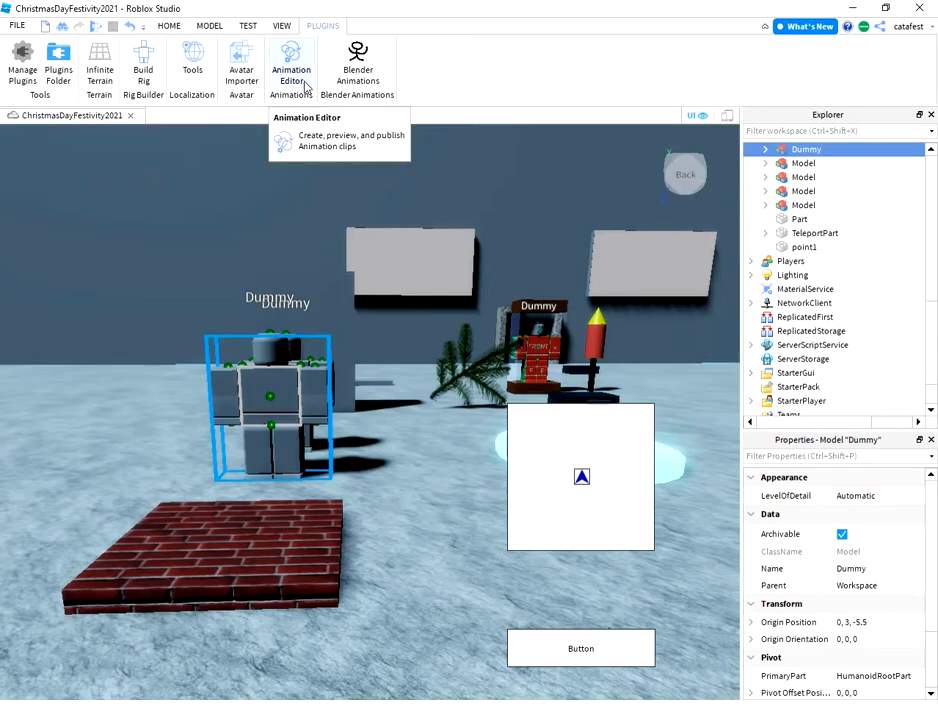
Step: Launch the Animation Editor plugin and select the Dummy to animate
left_click(291, 60)
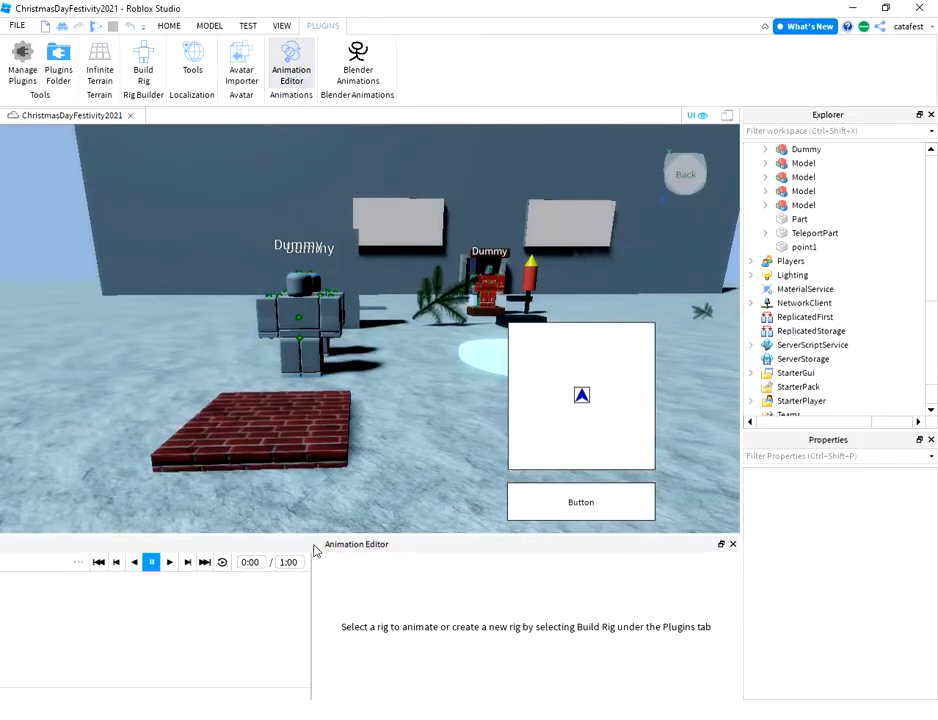
mouse_move(389, 550)
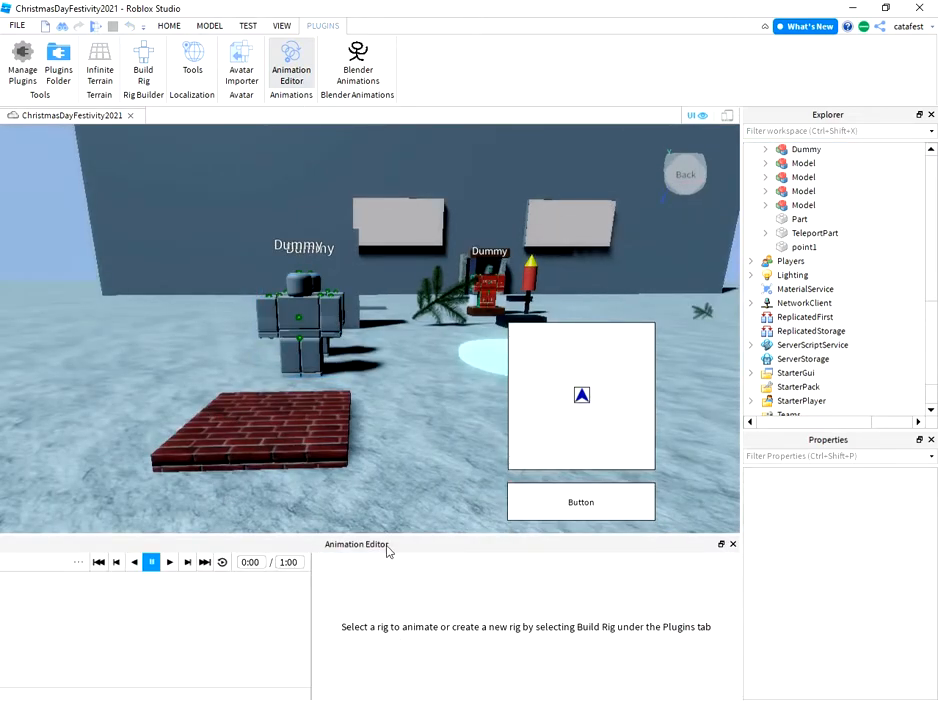
mouse_move(218, 487)
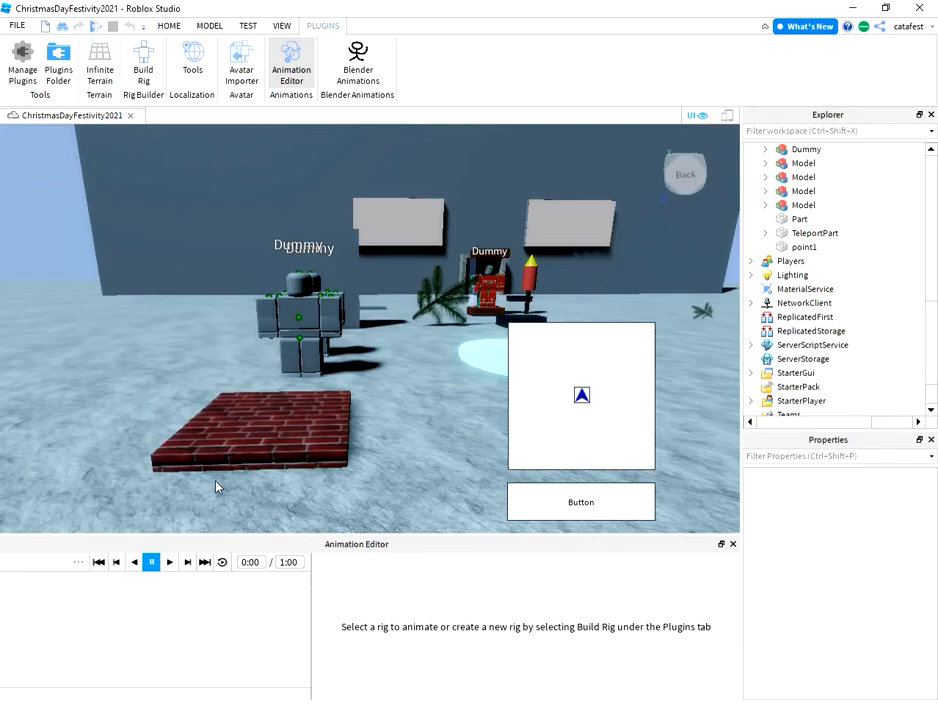
mouse_move(155, 604)
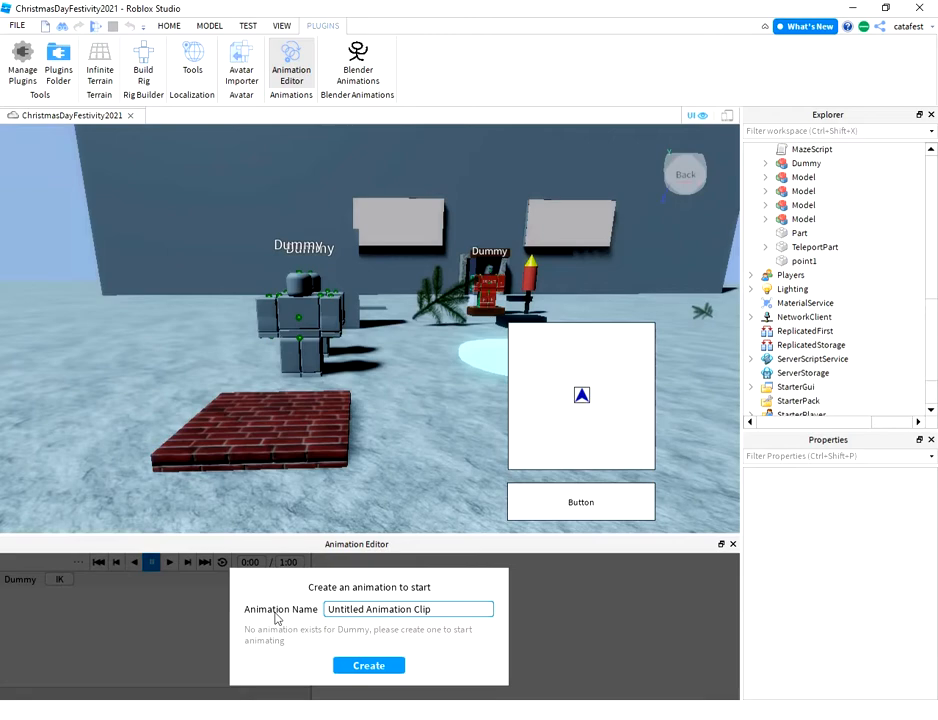
Step: Create a new animation clip named 'Salute' for the Dummy
left_click(407, 609)
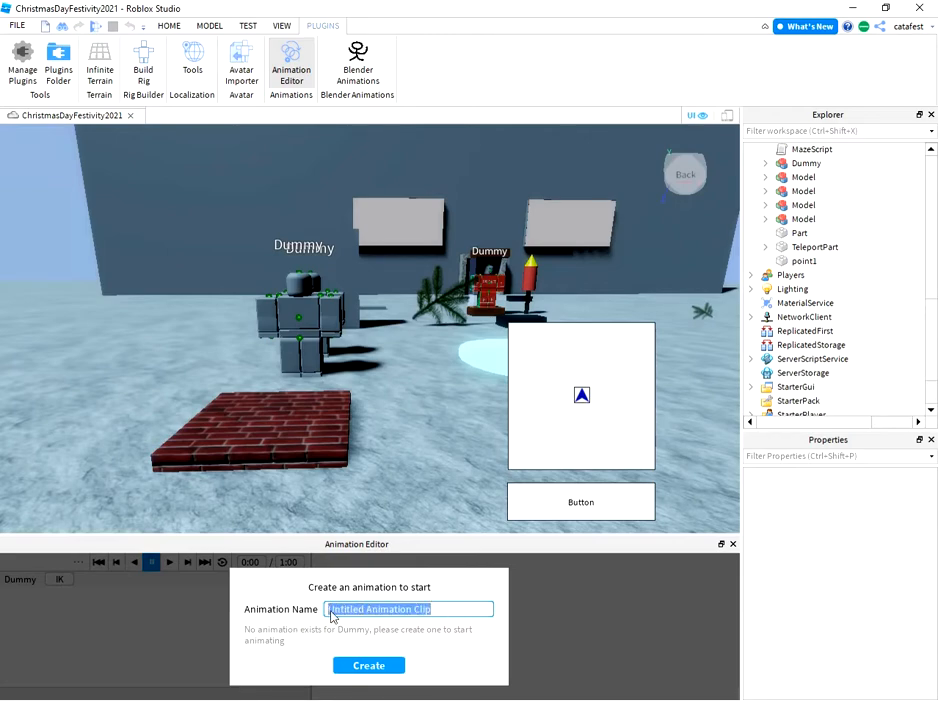
mouse_move(449, 635)
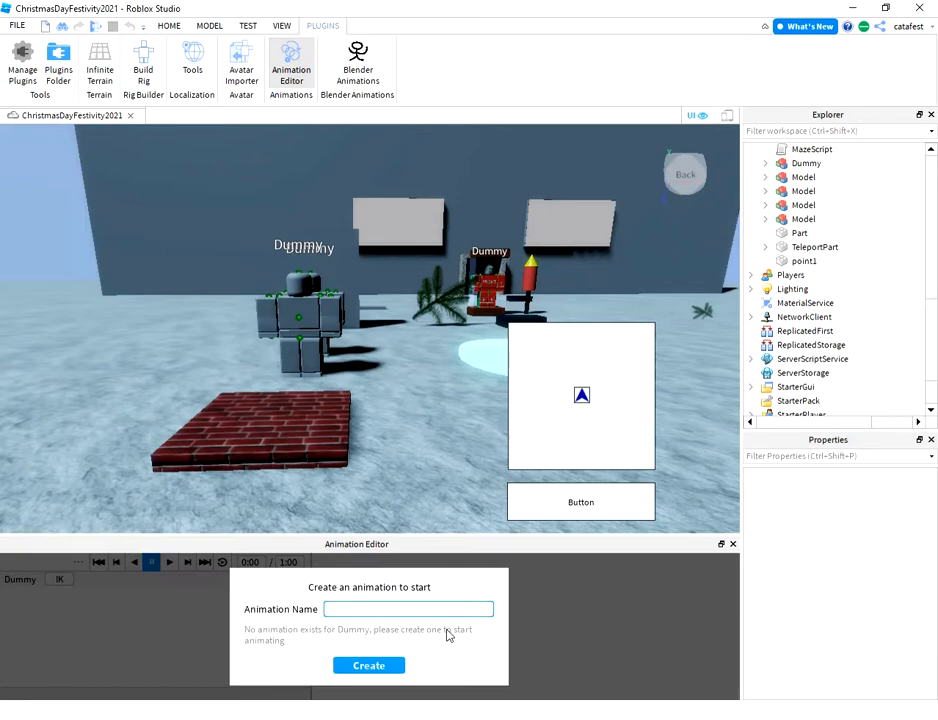
type("Salut")
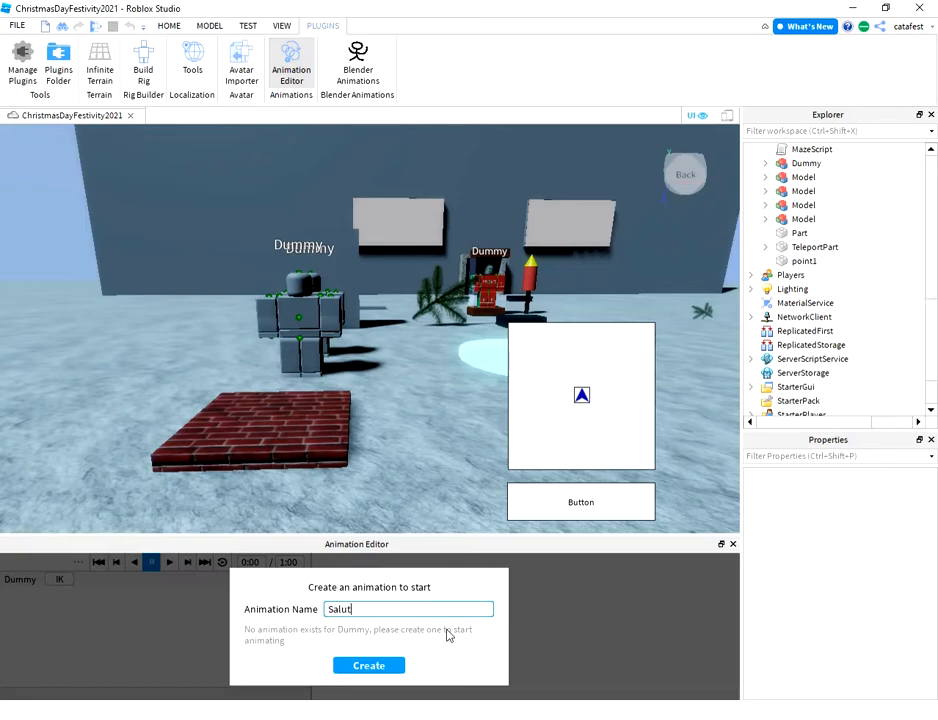
left_click(368, 665)
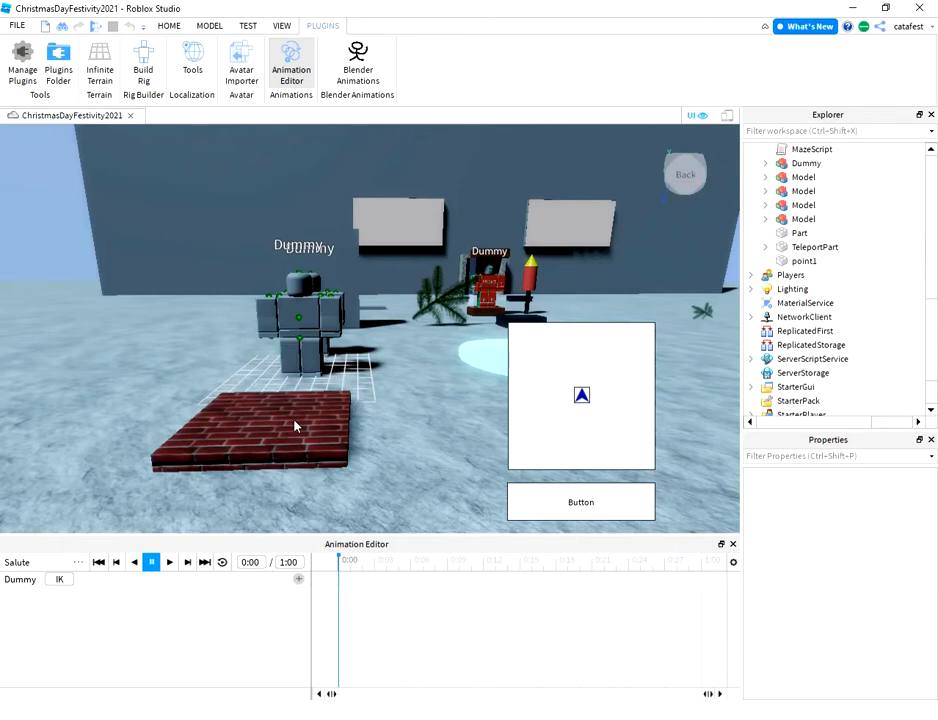
mouse_move(62, 565)
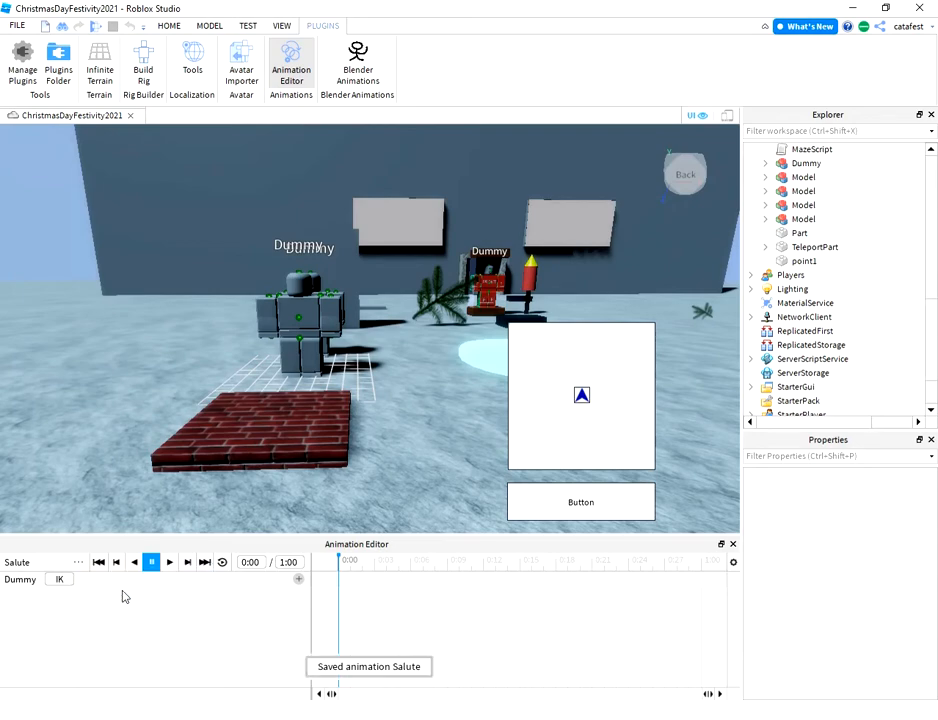
left_click(79, 562)
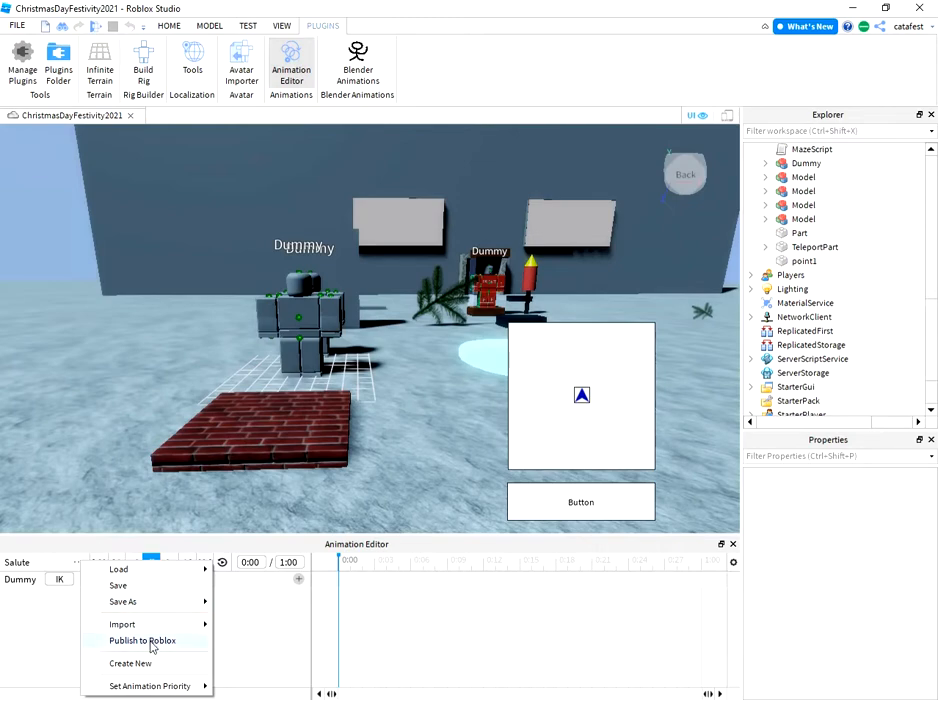
mouse_move(249, 638)
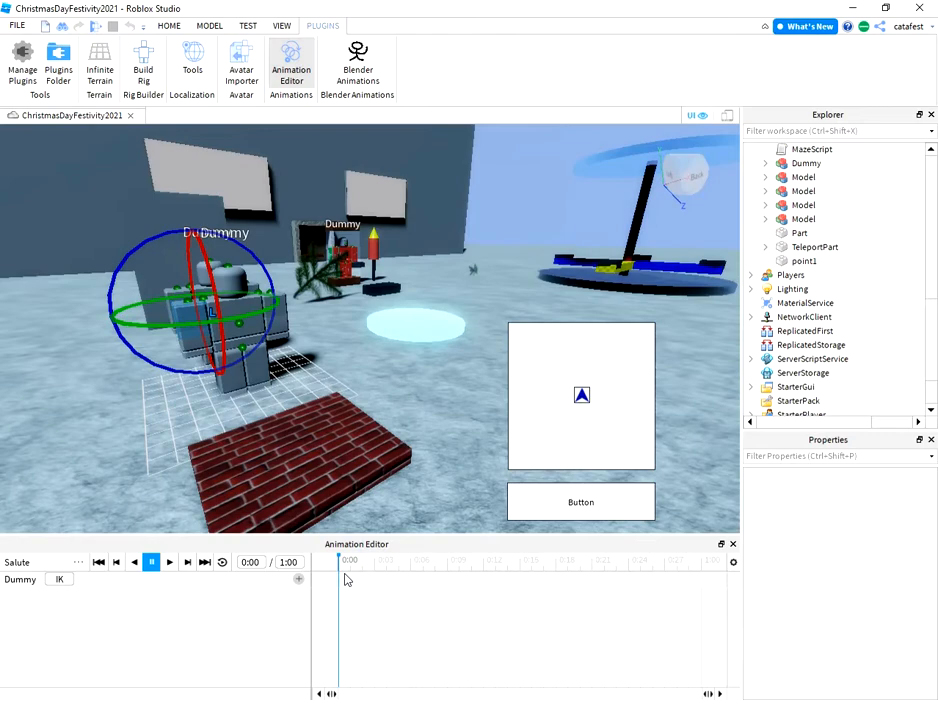
mouse_move(100, 408)
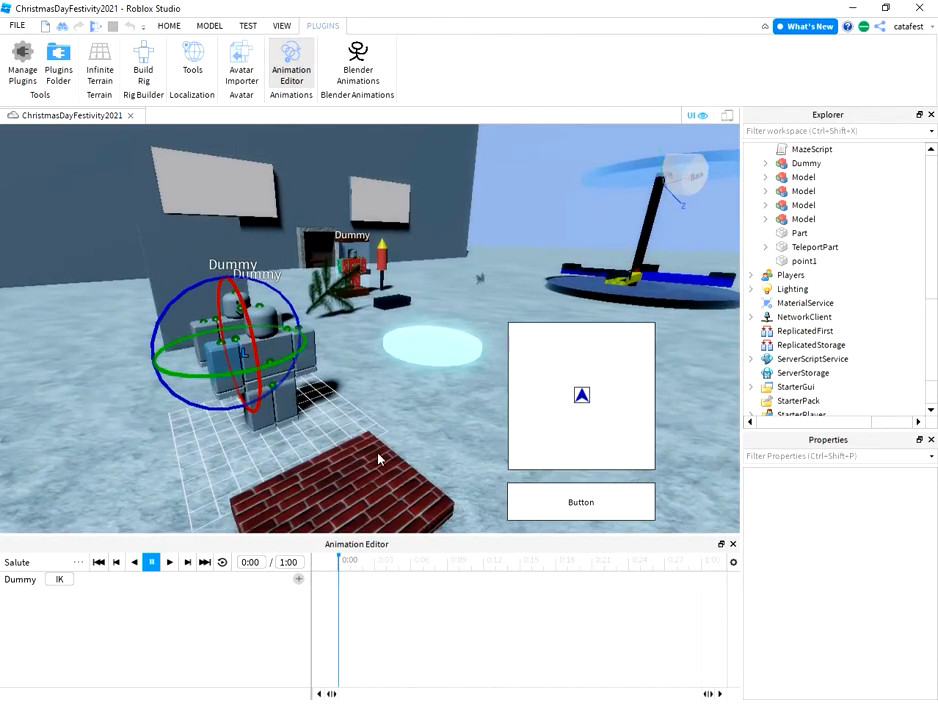
mouse_move(420, 453)
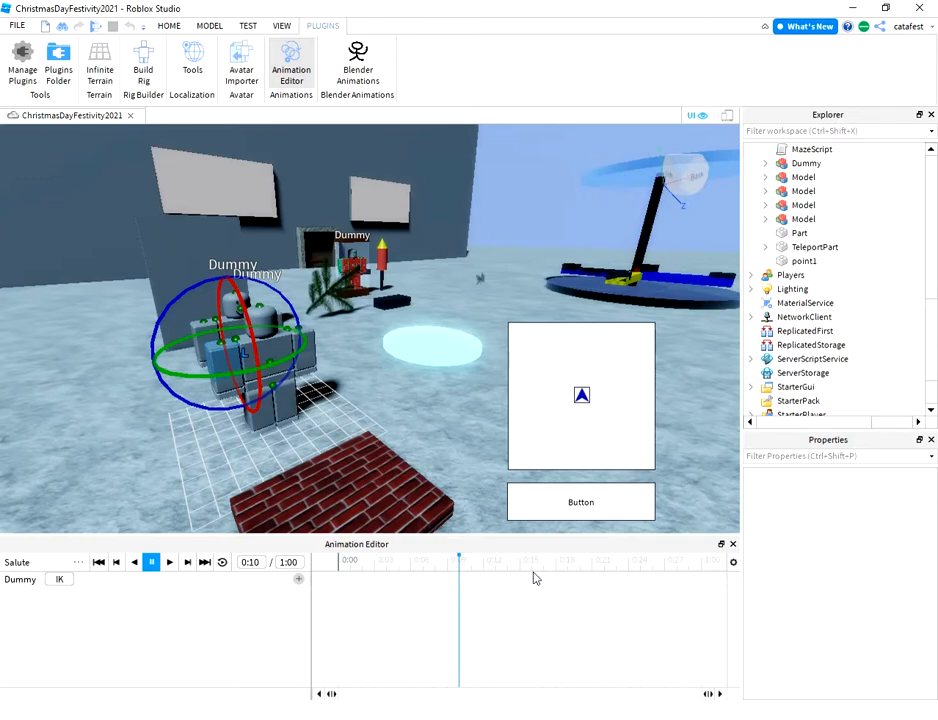
Step: Add LeftUpperArm keyframes at 0:00, 0:02 and 0:03 in the Salute timeline
left_click(531, 561)
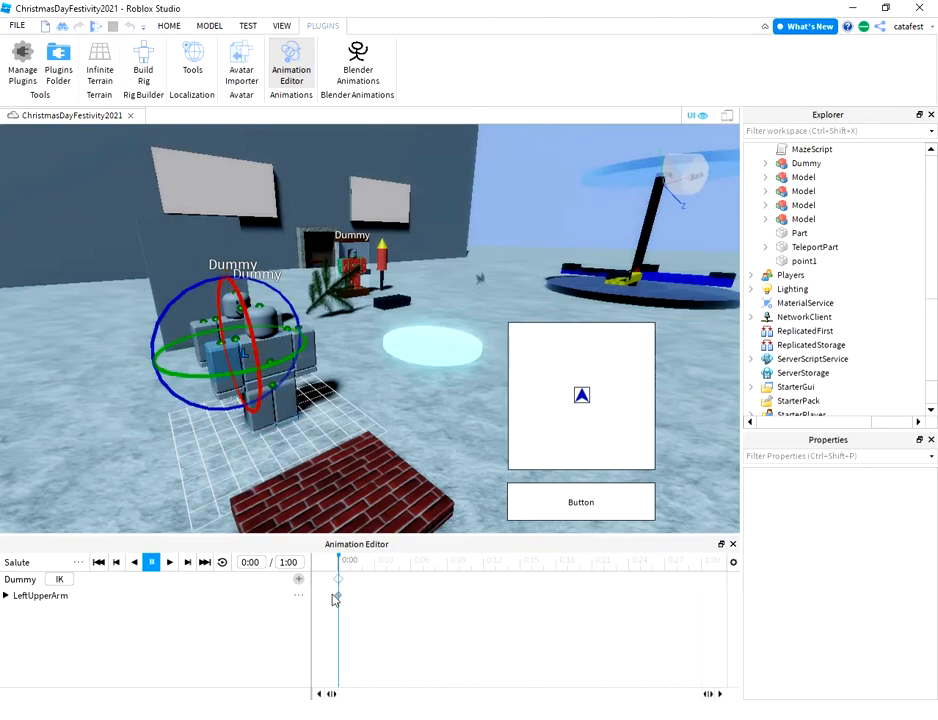
left_click(6, 595)
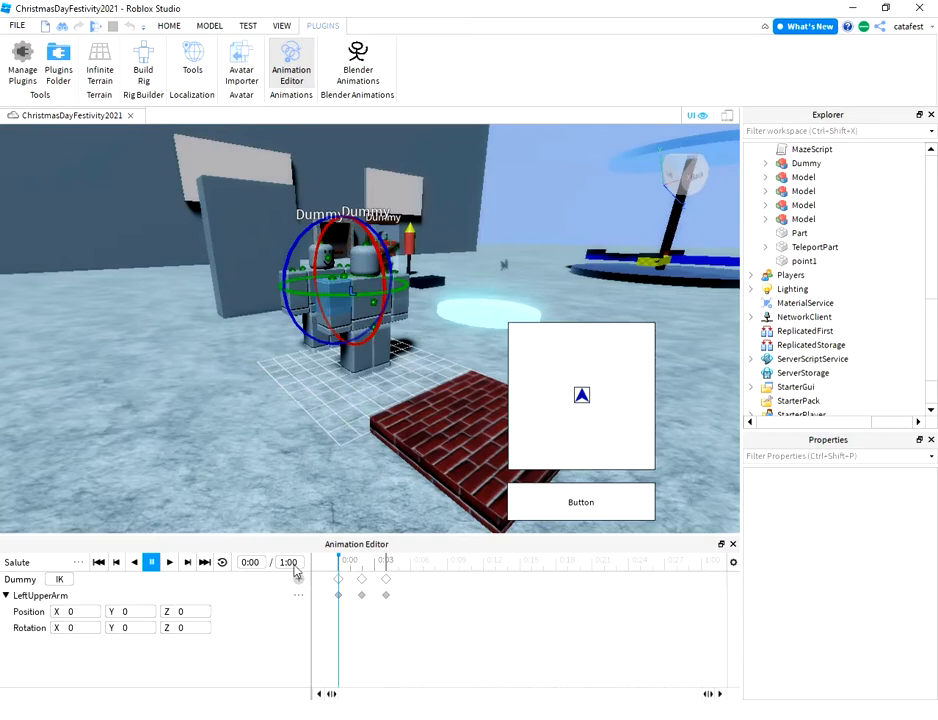
Step: Key a rotated LeftUpperArm pose at 0:06 and add LeftLowerArm keyframes
left_click(151, 561)
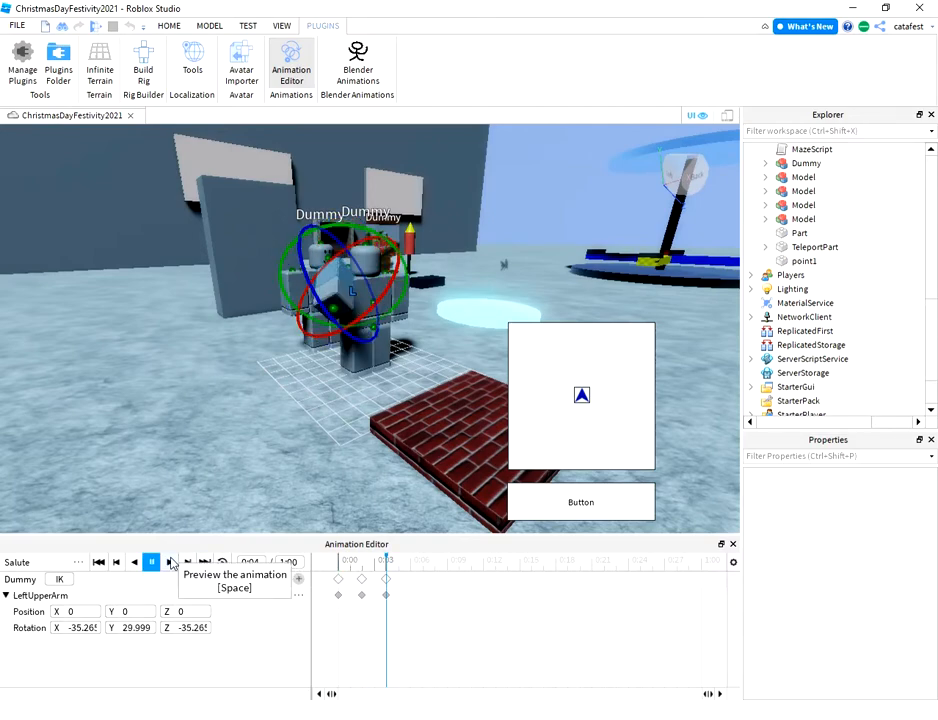
left_click(151, 561)
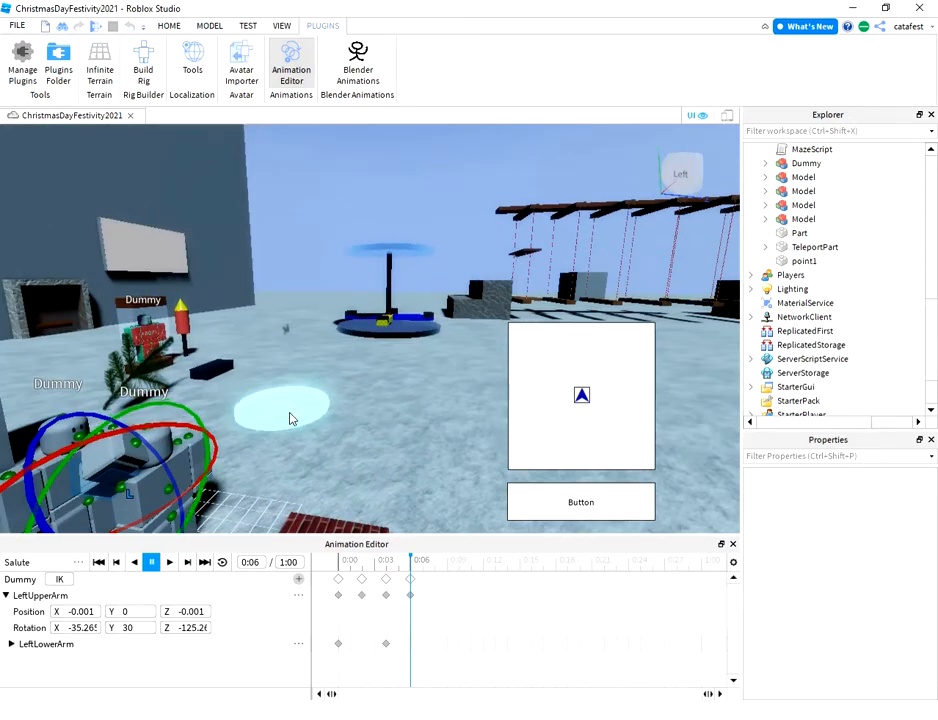
mouse_move(363, 575)
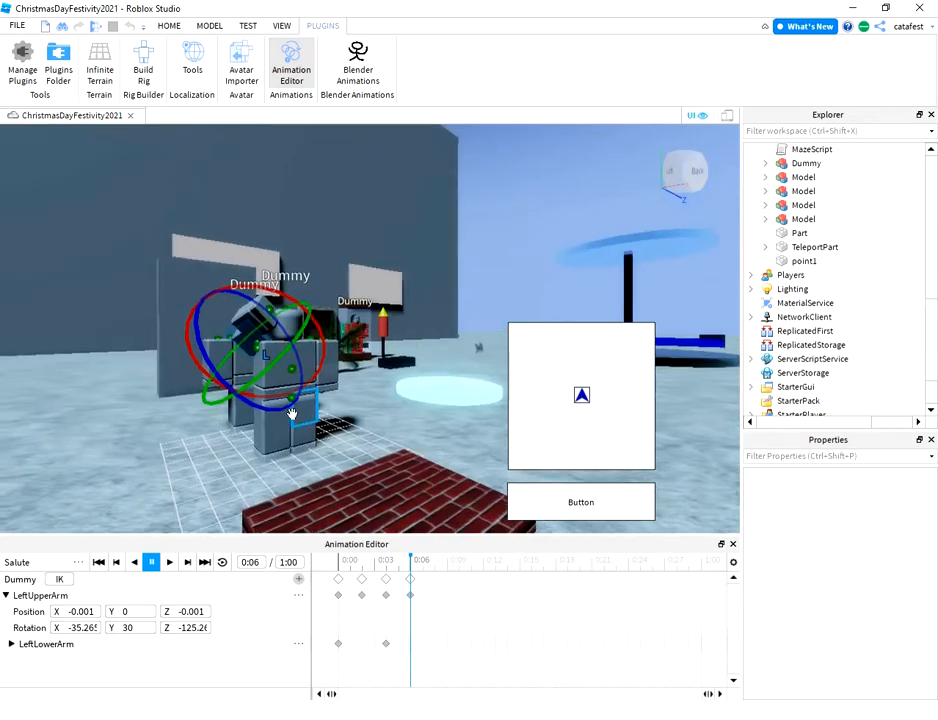
Step: Preview from the start and re-rotate LeftUpperArm at 0:06 to -90, 45, -45
left_click(98, 561)
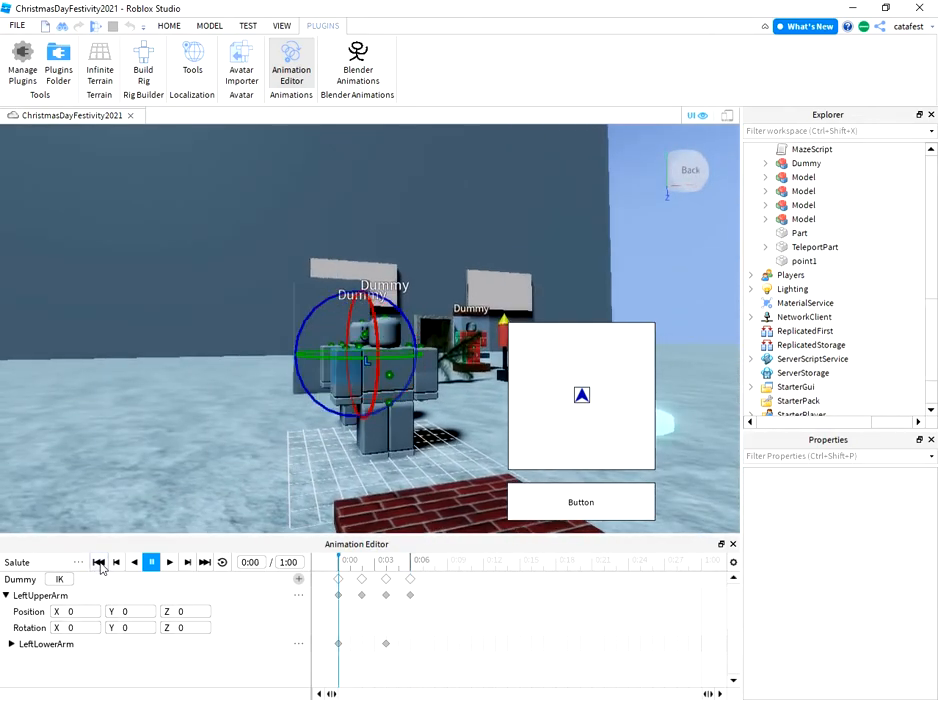
left_click(169, 561)
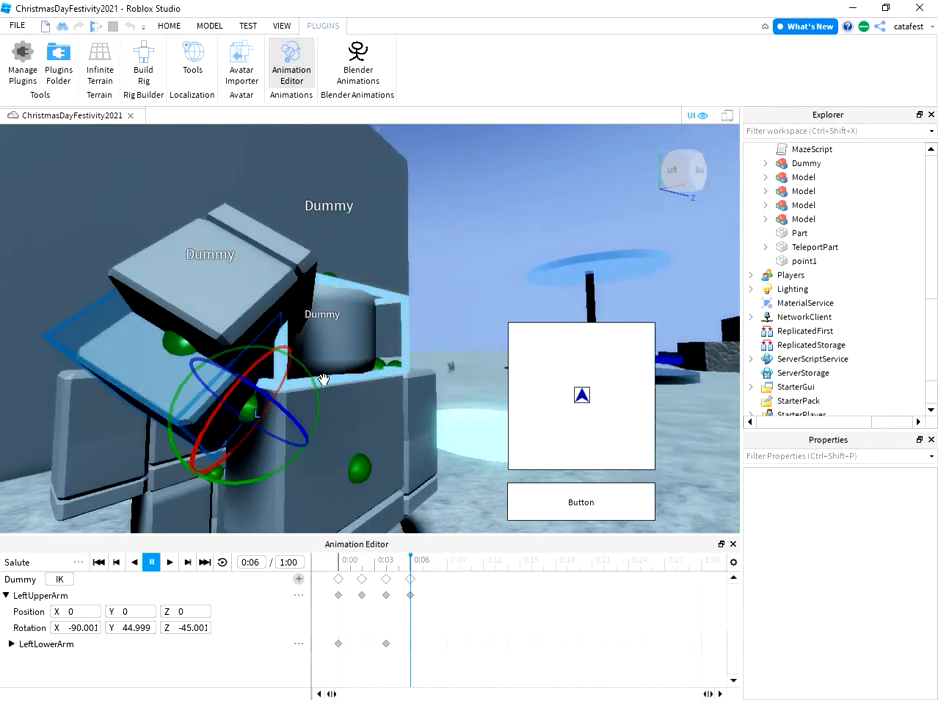
left_click(169, 561)
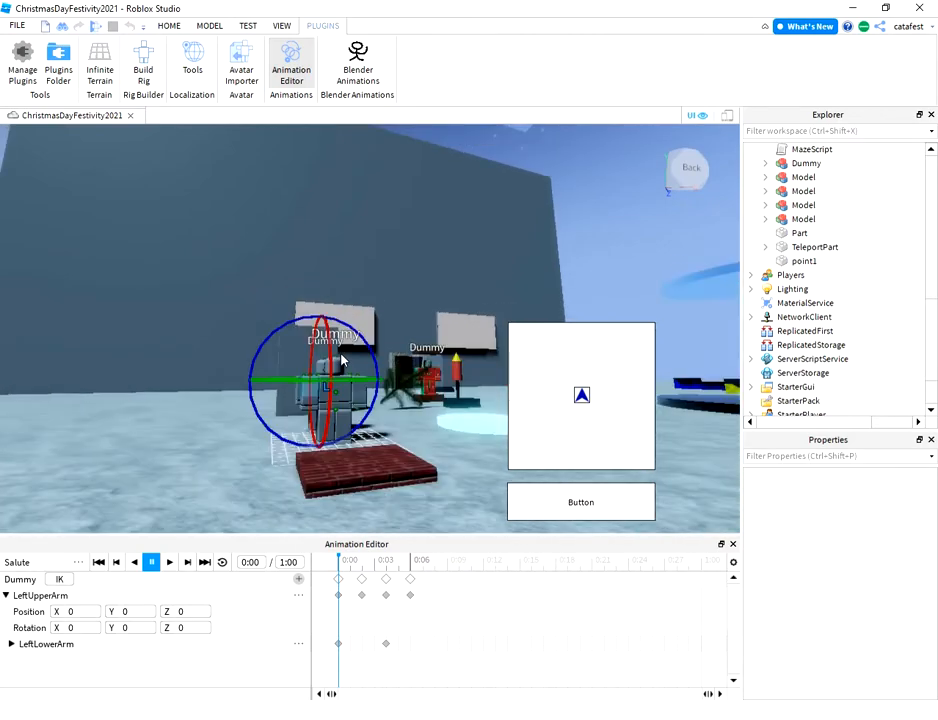
Step: Overwrite the saved Salute animation and start publishing it to Roblox
left_click(78, 562)
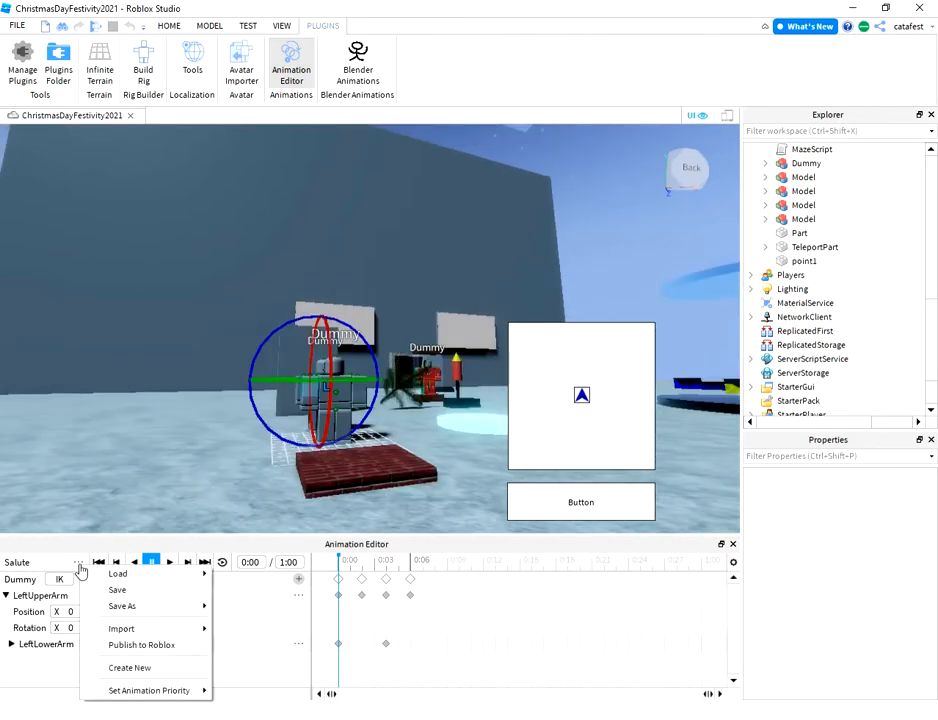
left_click(117, 589)
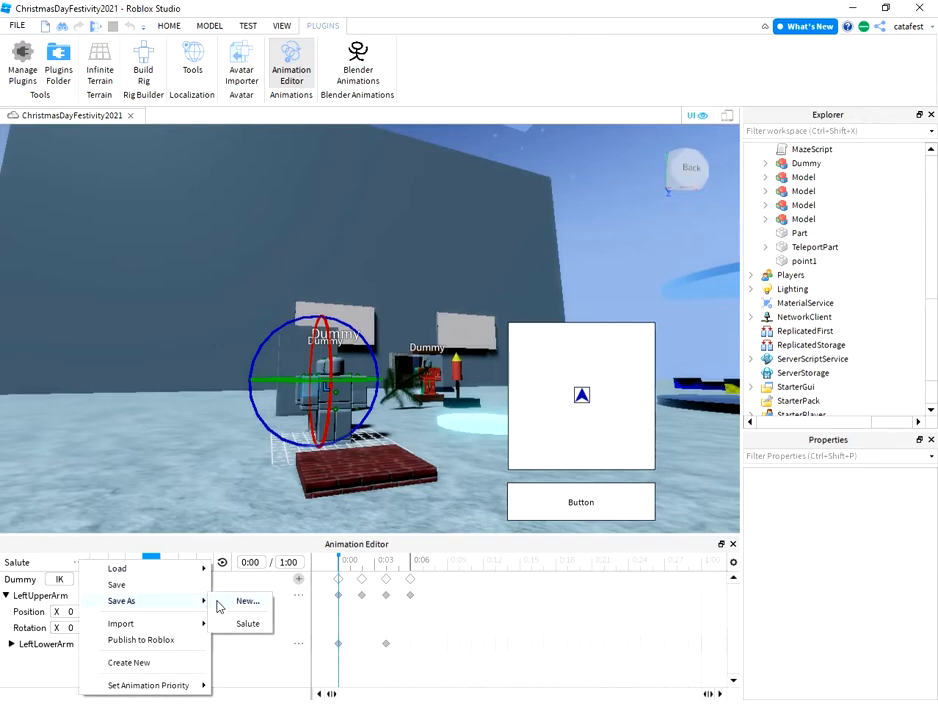
left_click(247, 623)
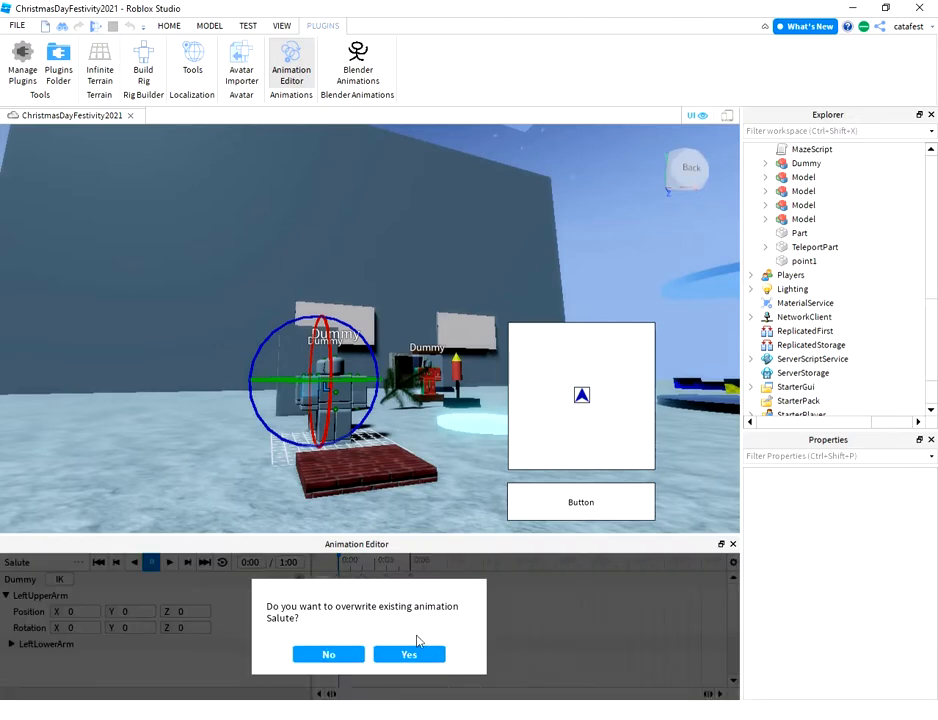
left_click(408, 654)
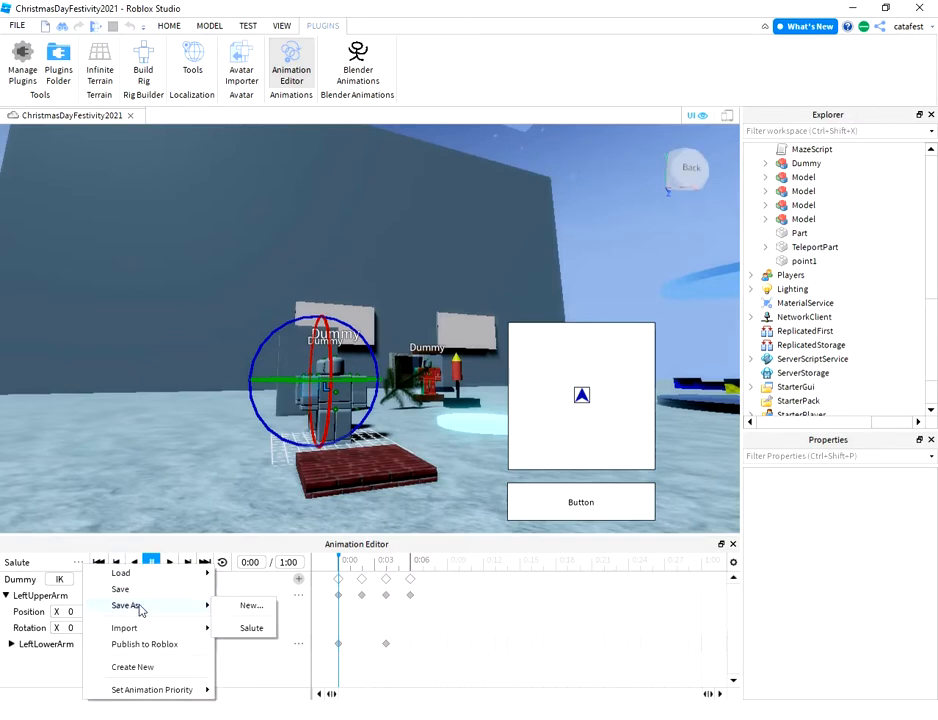
left_click(251, 627)
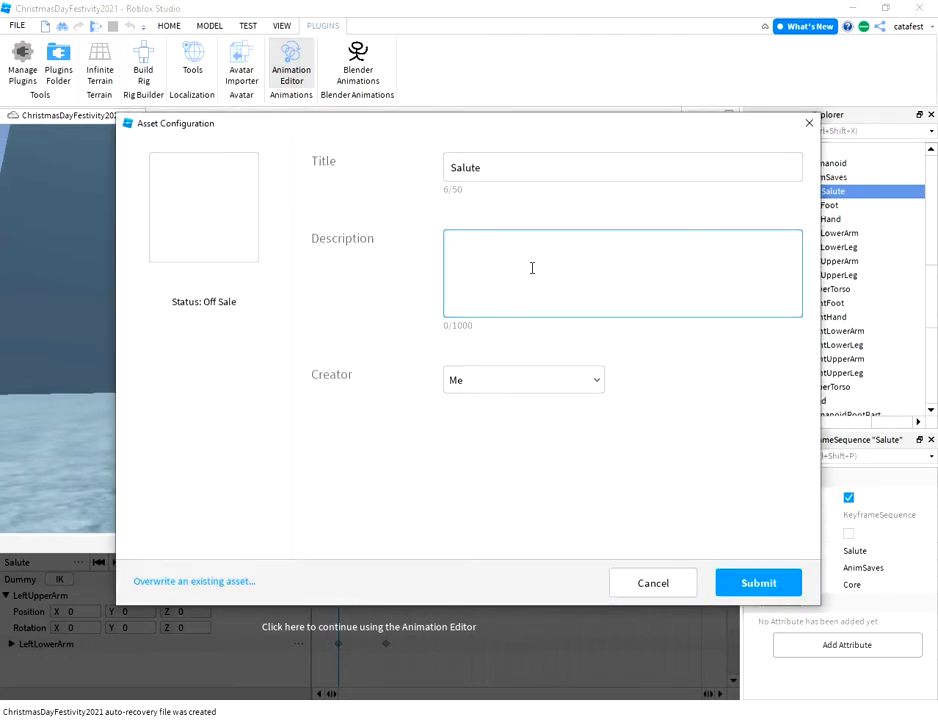
Step: Submit Salute with description 'This is a simple salute animation.' and close the confirmation
type("This")
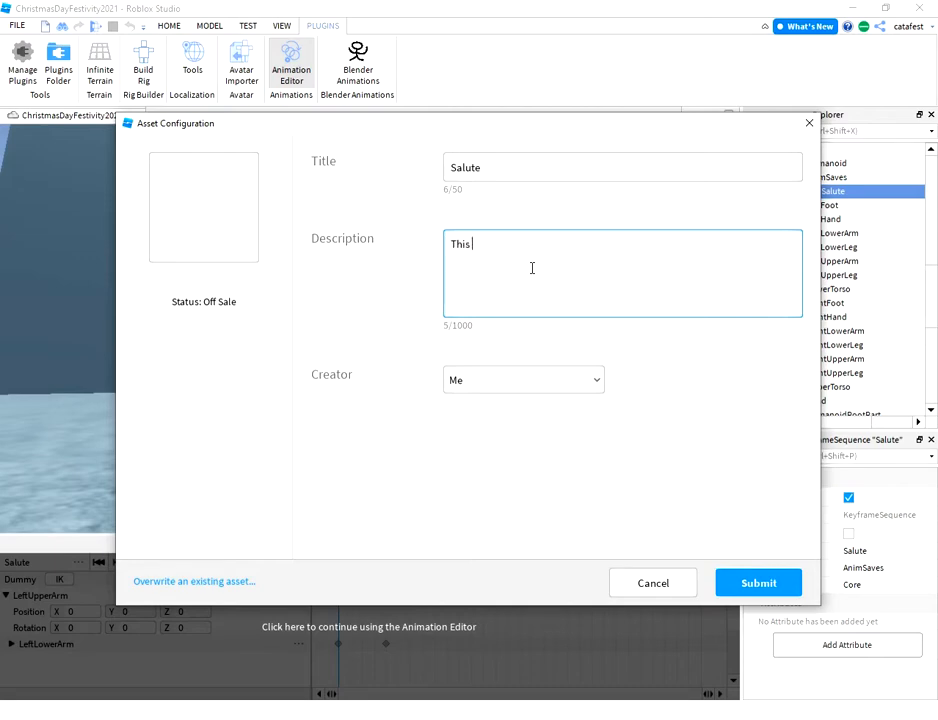
type("is a simple")
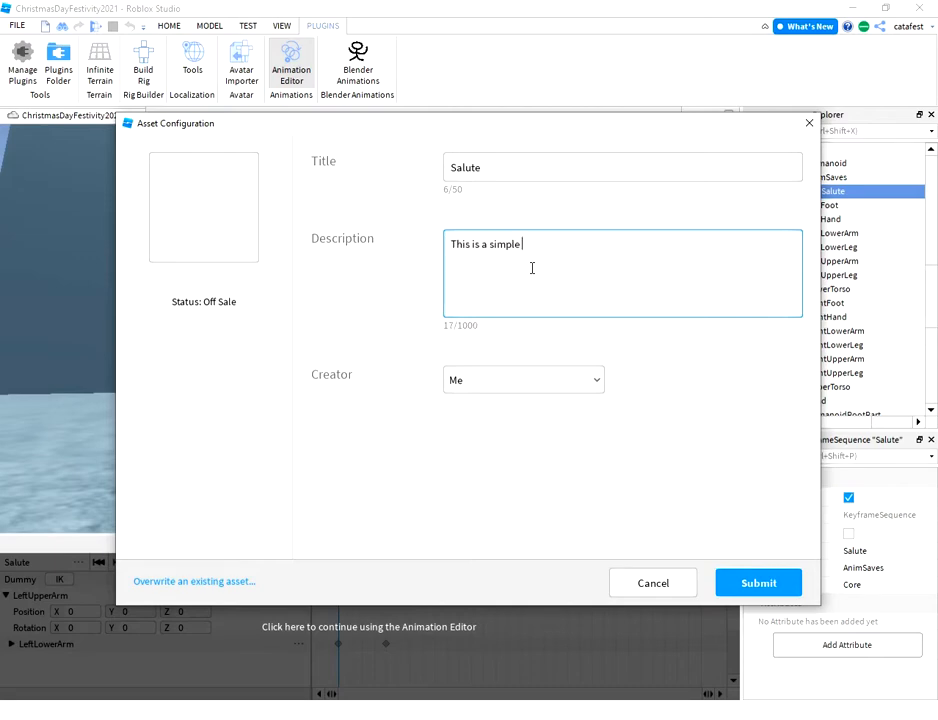
type("salute a")
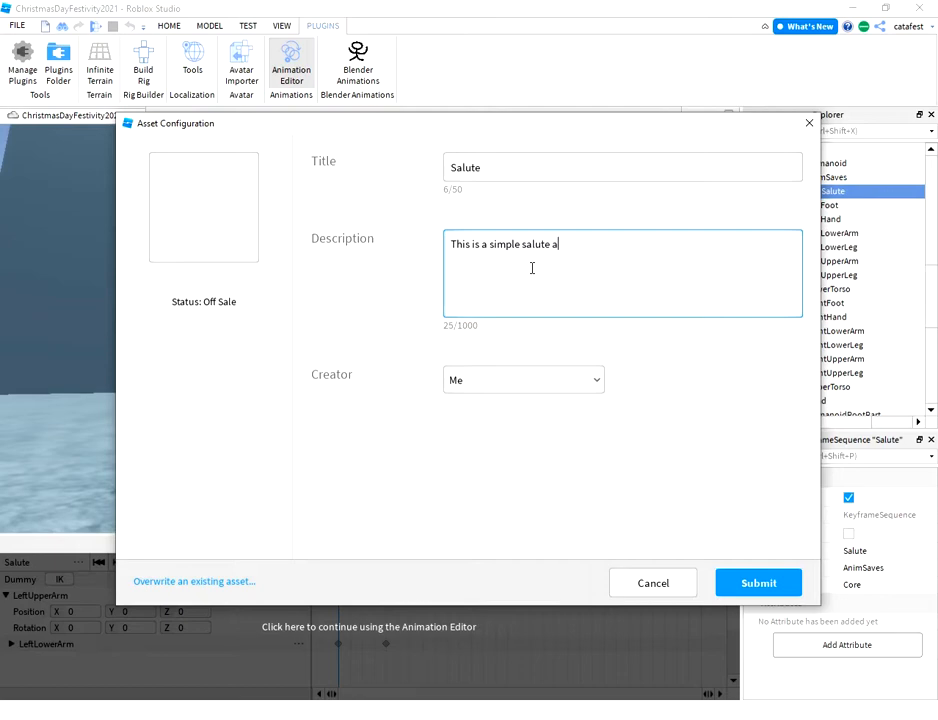
type("nima")
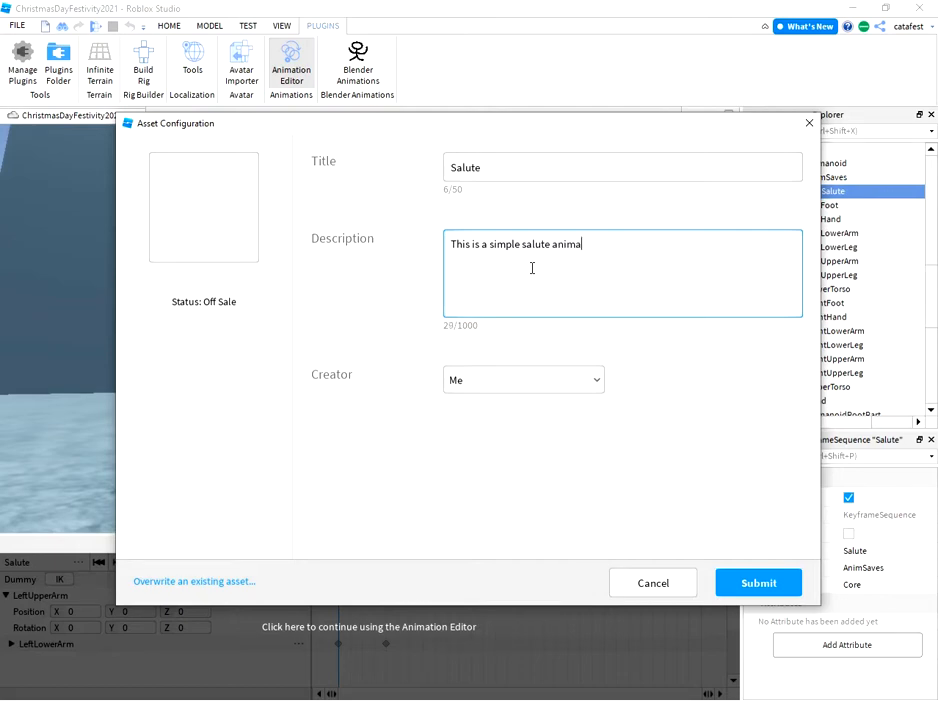
type("tion.")
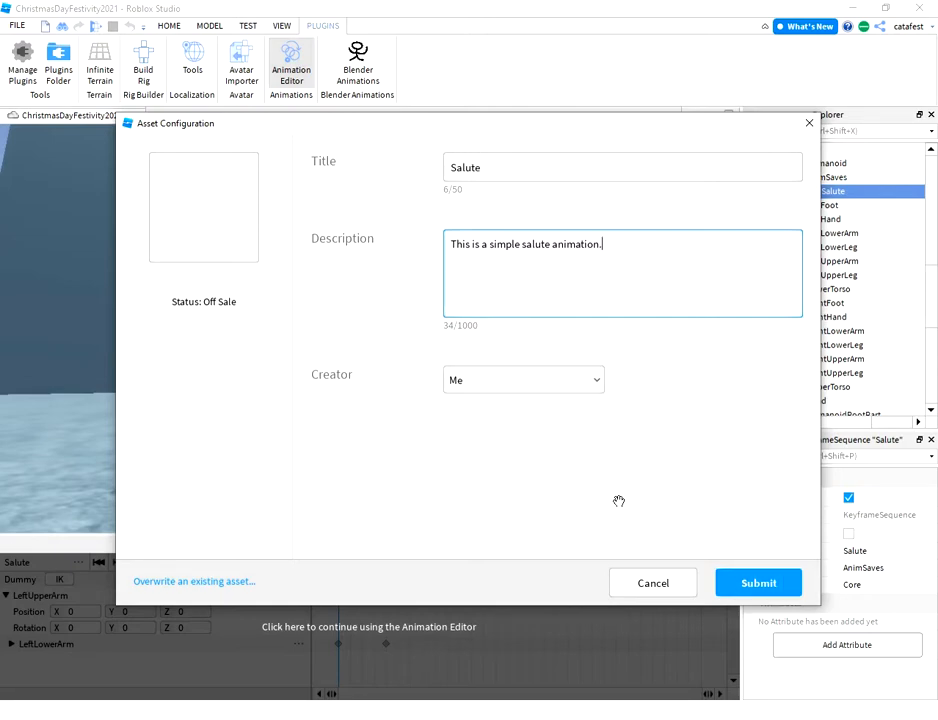
left_click(758, 583)
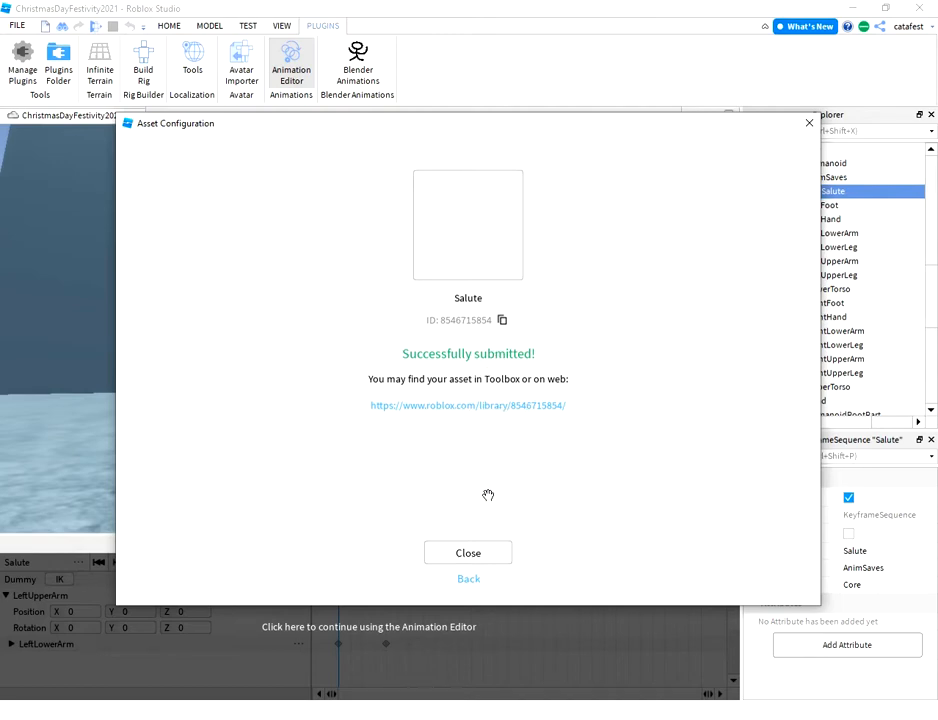
mouse_move(468, 552)
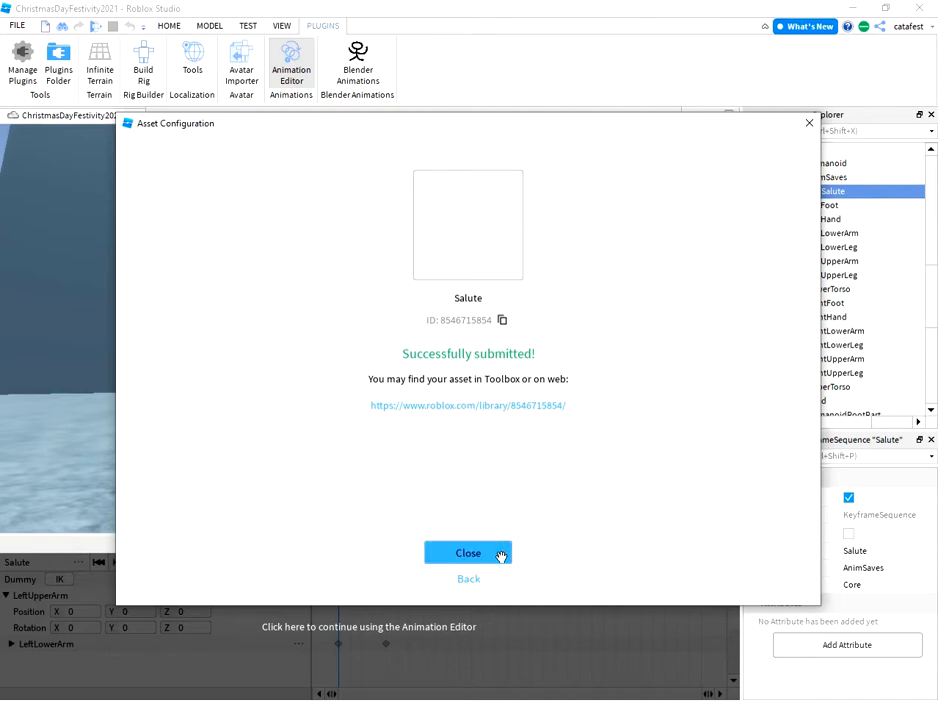
left_click(468, 553)
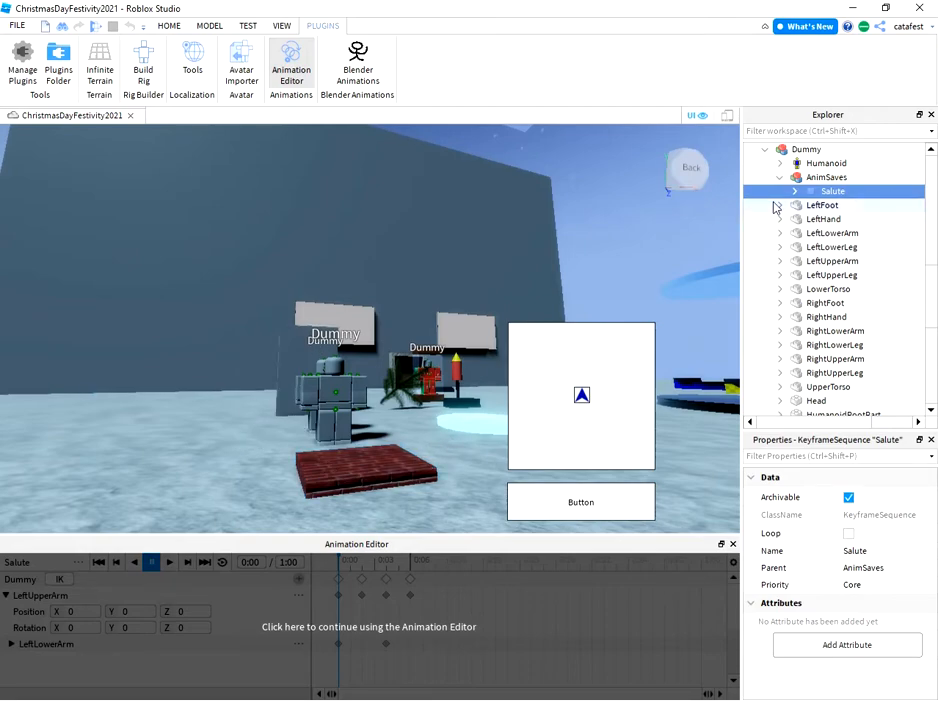
Step: Expand the saved Salute sequence and inspect keyframe times such as 0.133 and 0.2
left_click(795, 191)
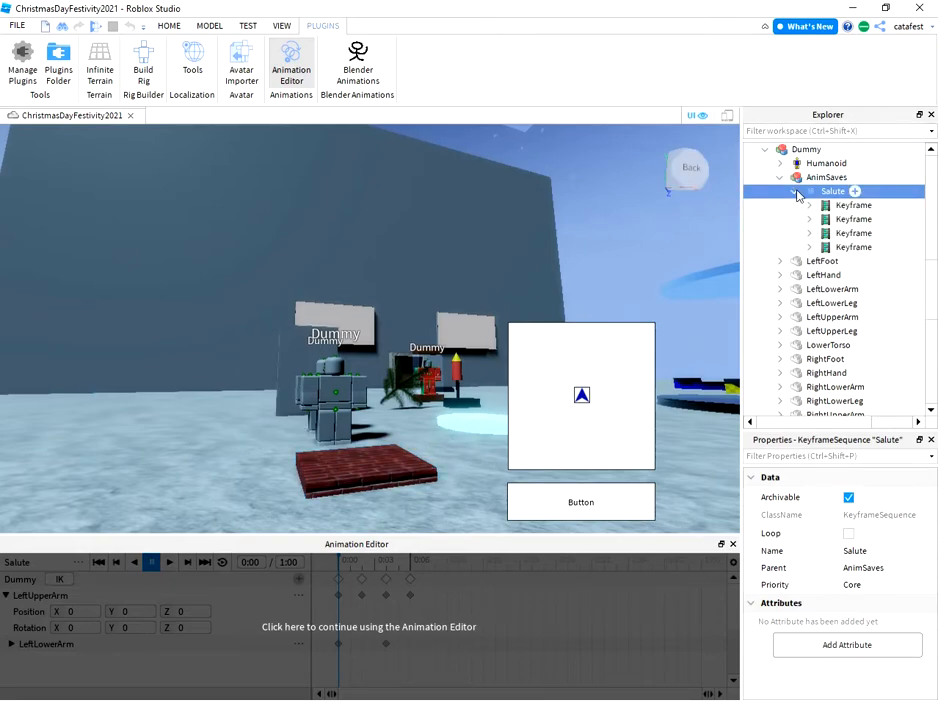
left_click(853, 219)
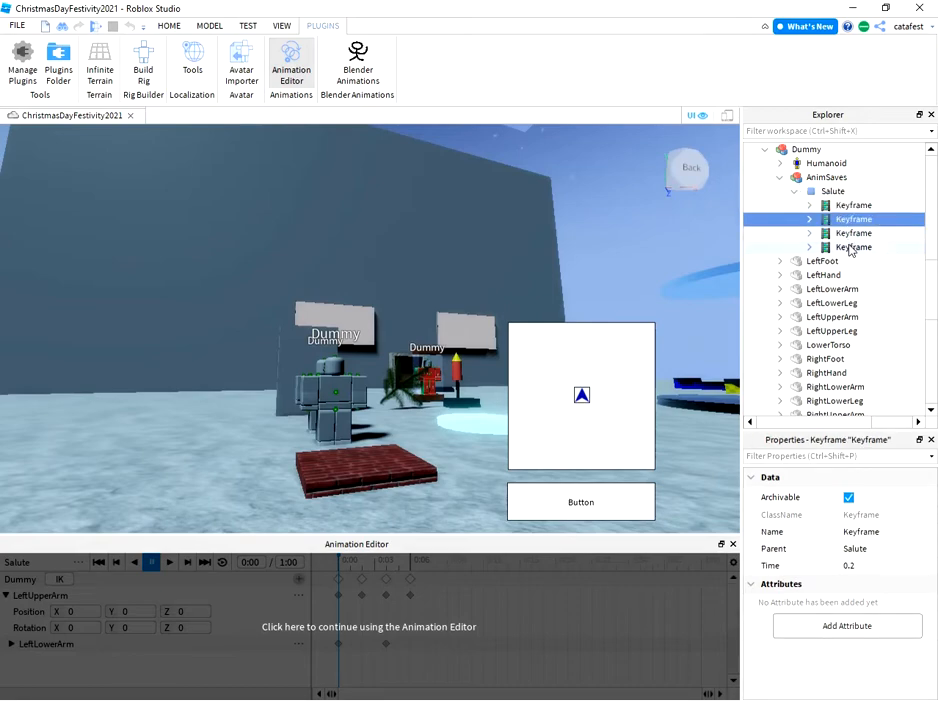
left_click(853, 205)
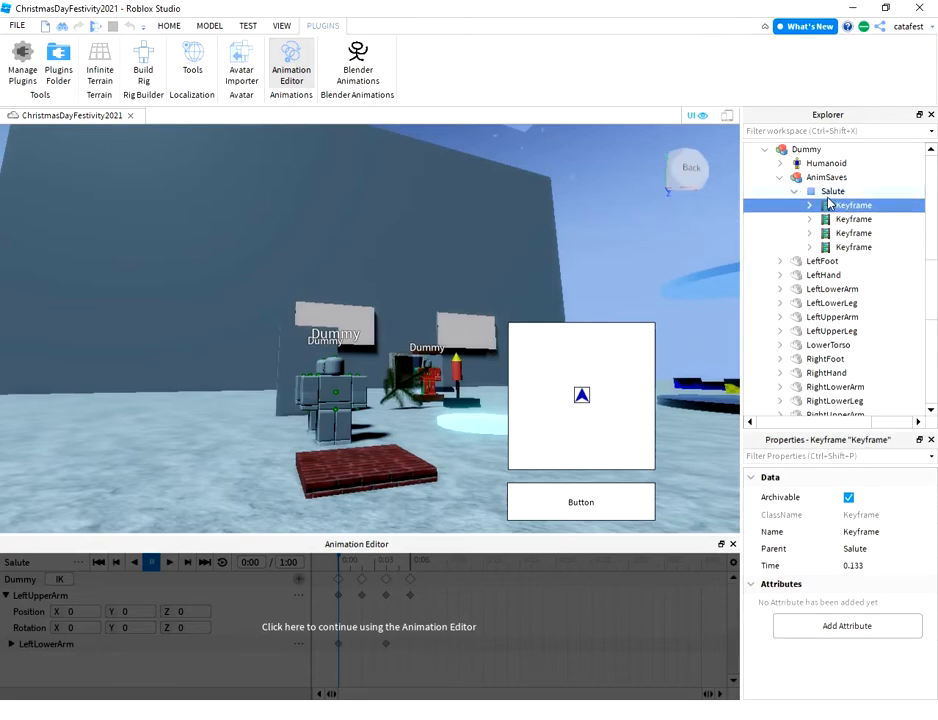
left_click(833, 191)
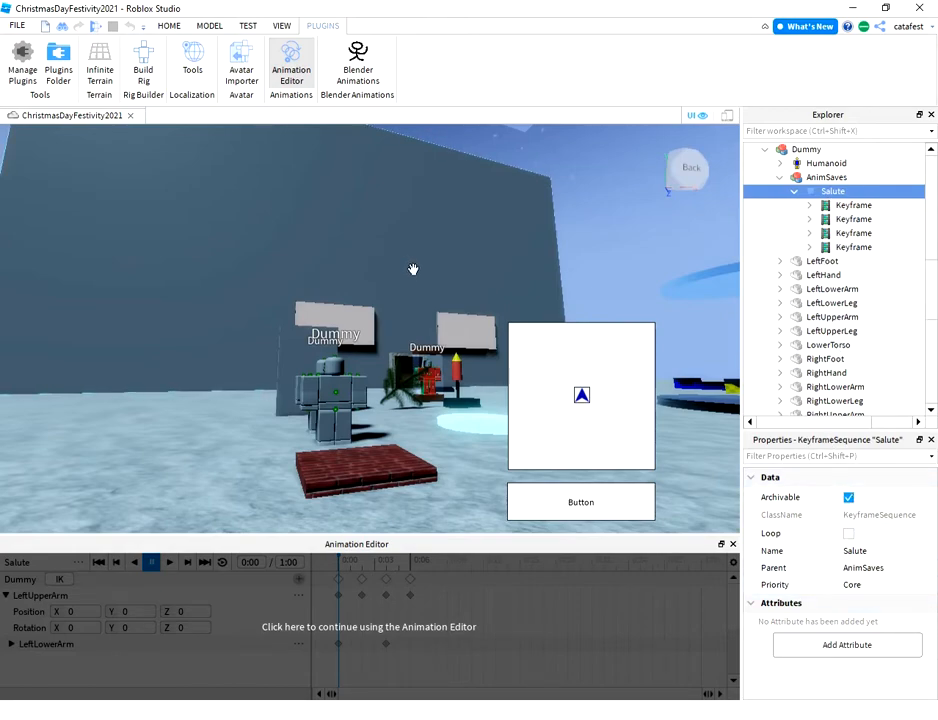
mouse_move(392, 295)
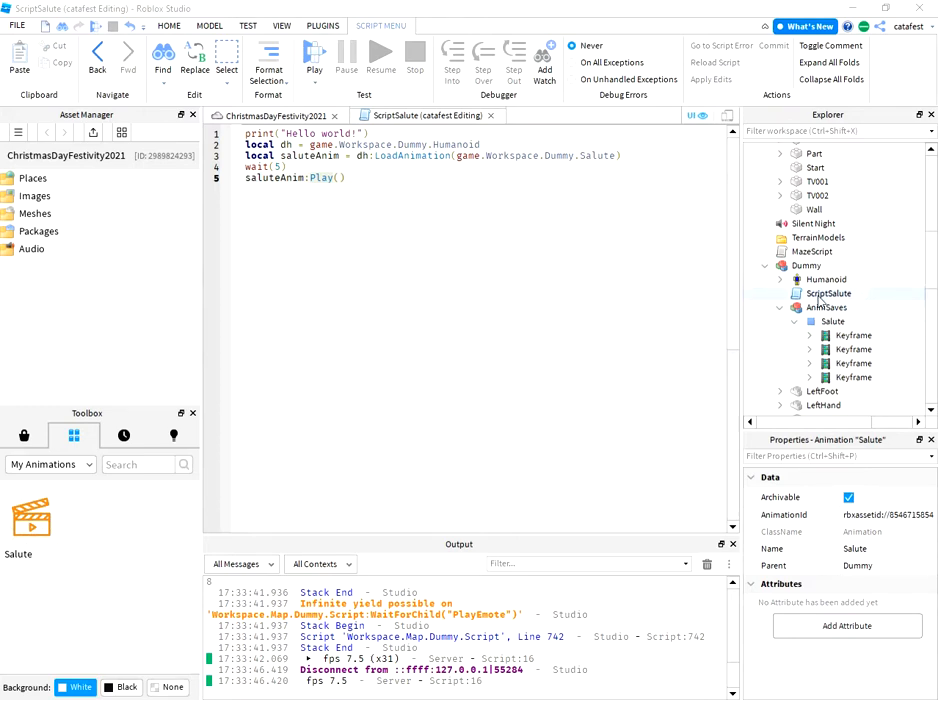
left_click(828, 293)
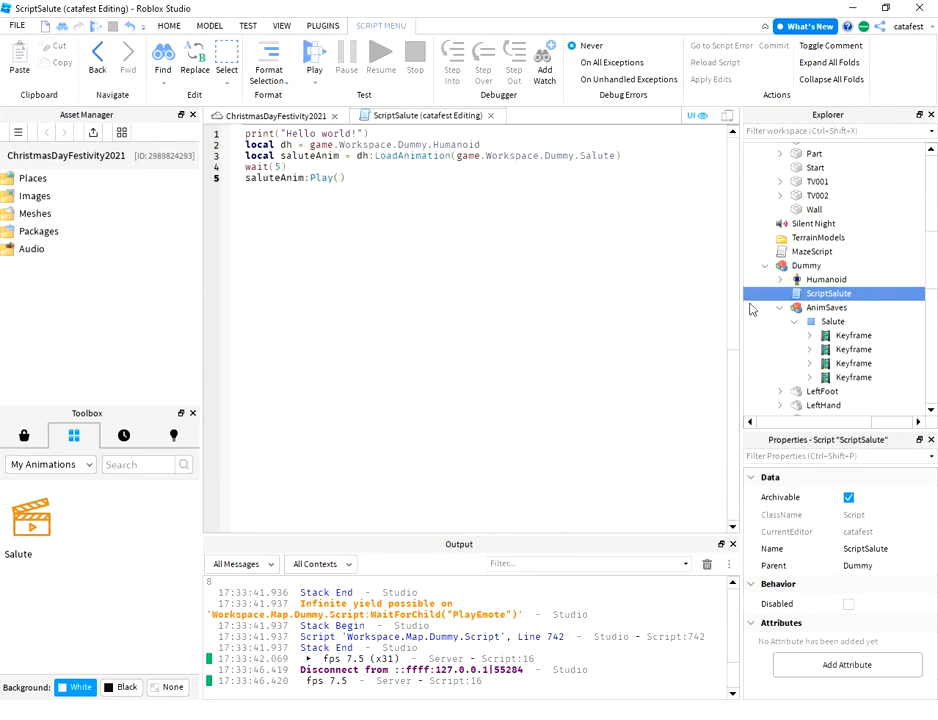
left_click(826, 307)
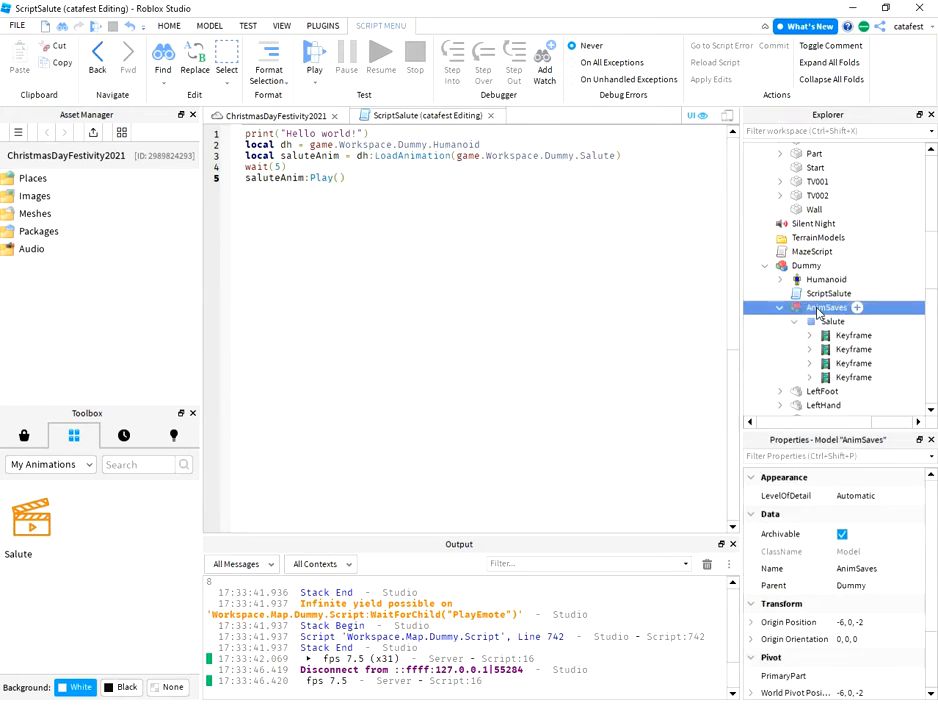
scroll("down", 3)
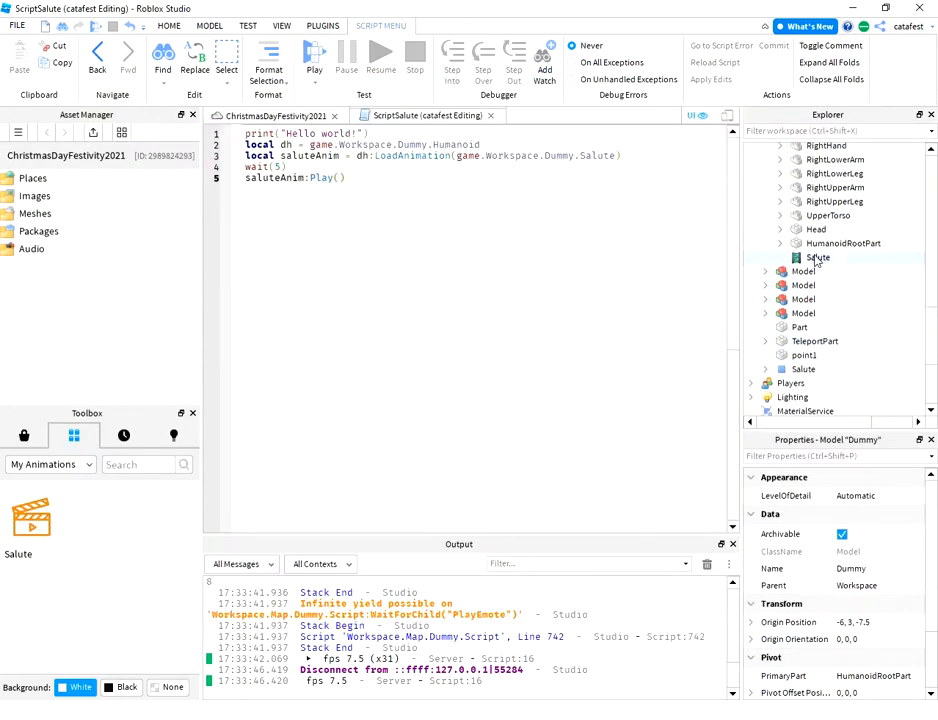
left_click(818, 257)
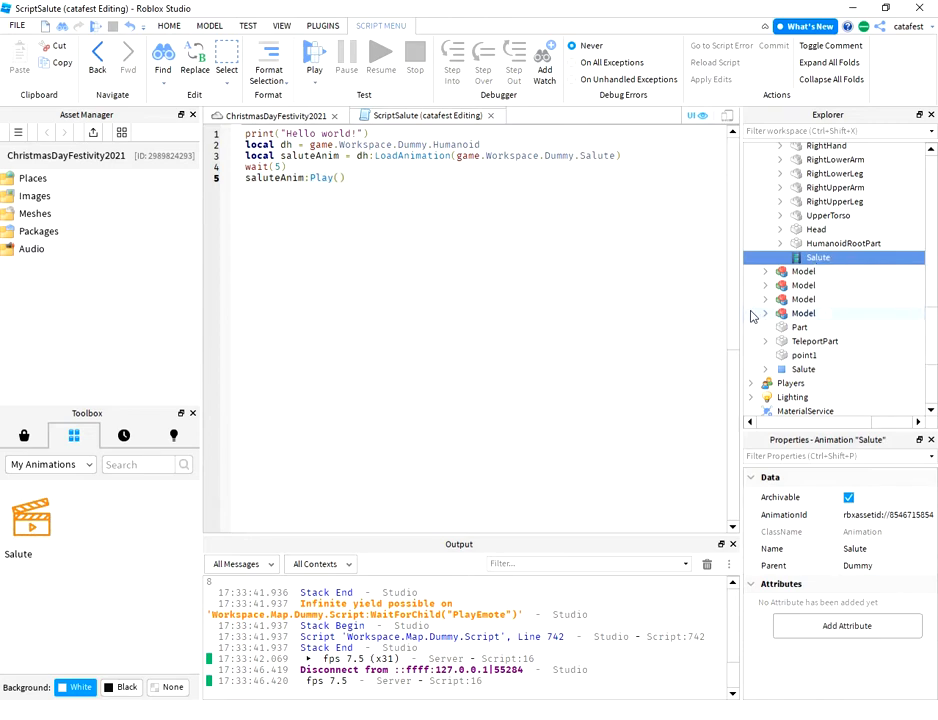
mouse_move(303, 433)
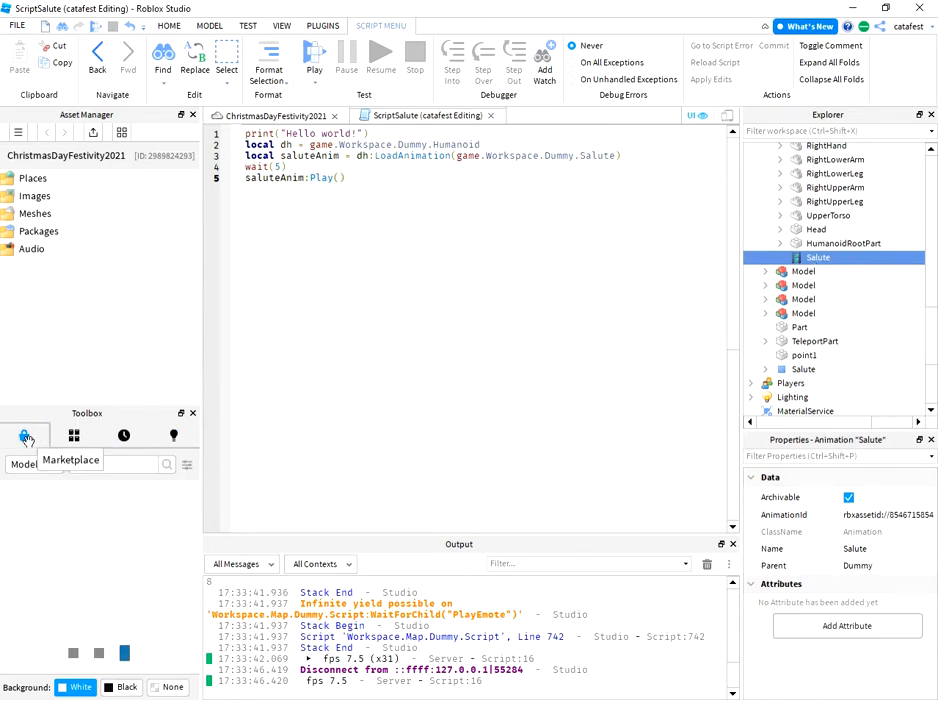
Step: From Inventory > My Animations, insert the Salute animation into the Workspace and view its asset details
left_click(74, 435)
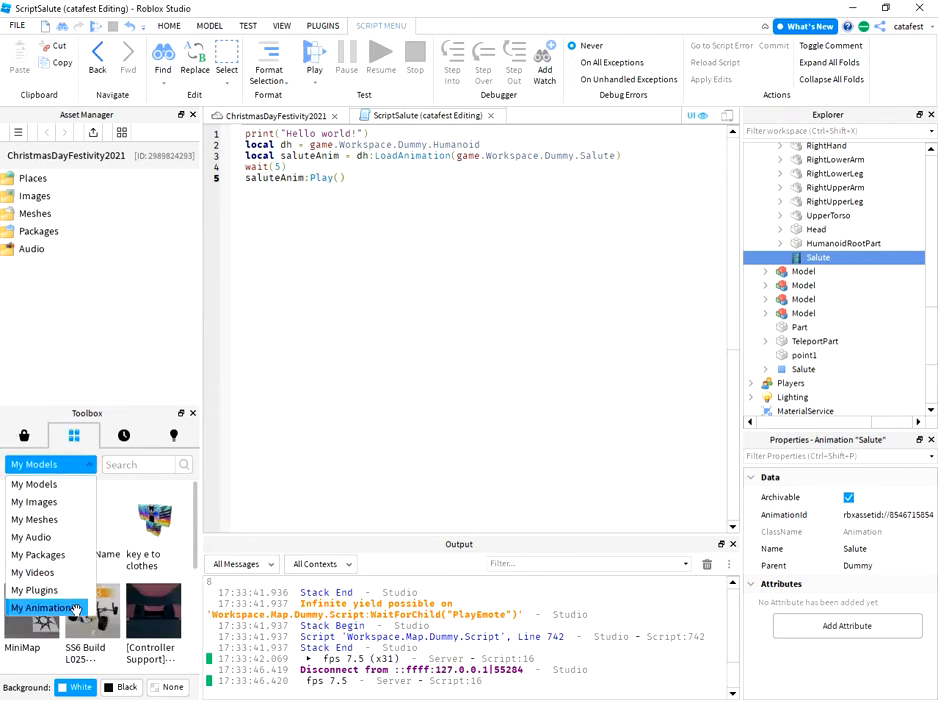
left_click(47, 607)
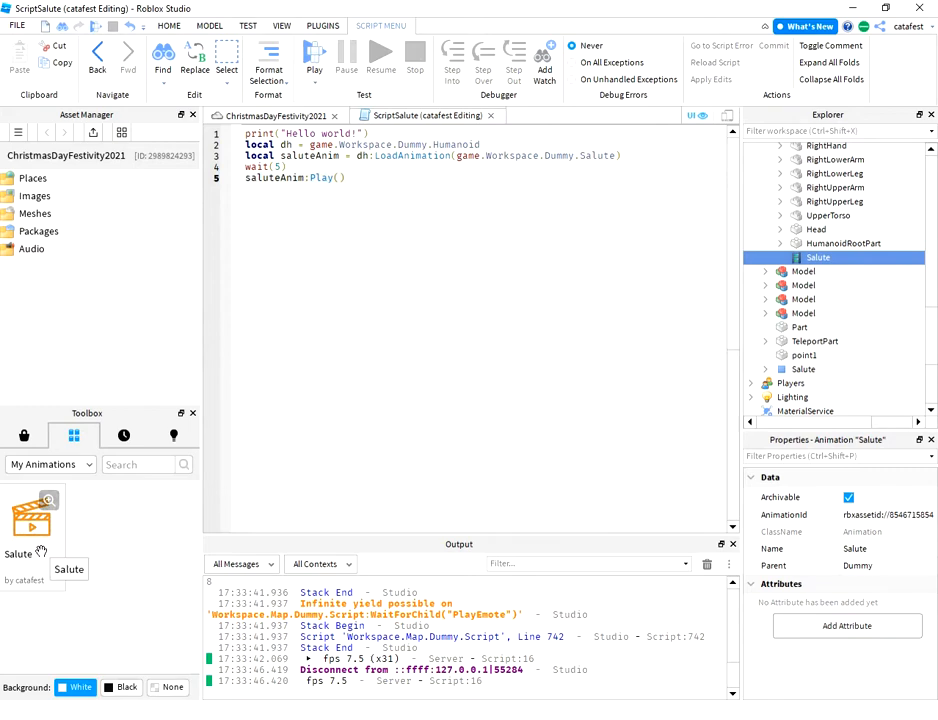
left_click(803, 383)
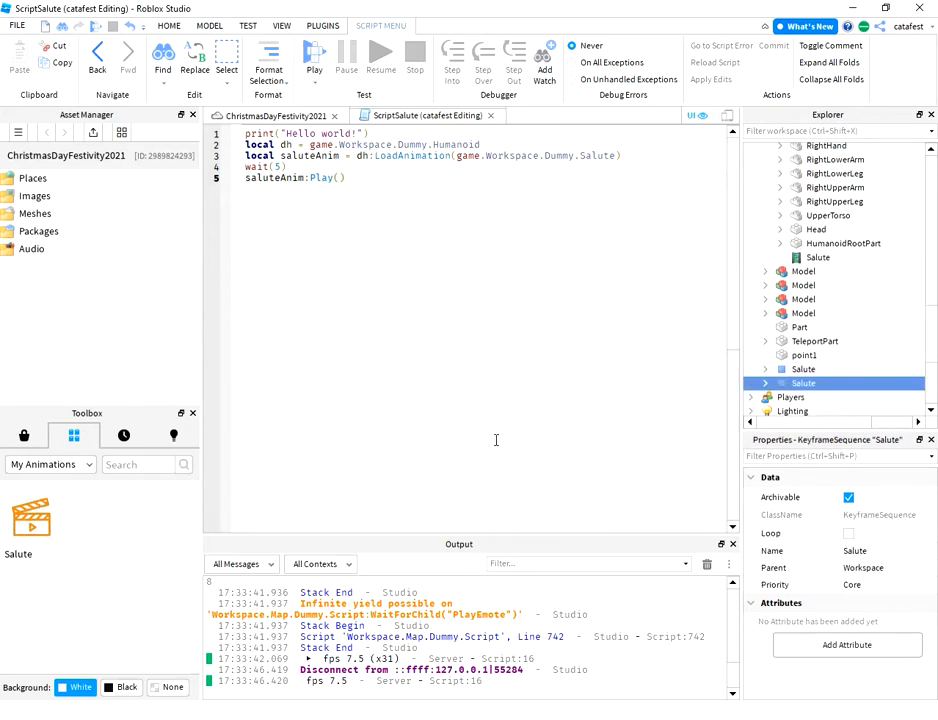
left_click(31, 520)
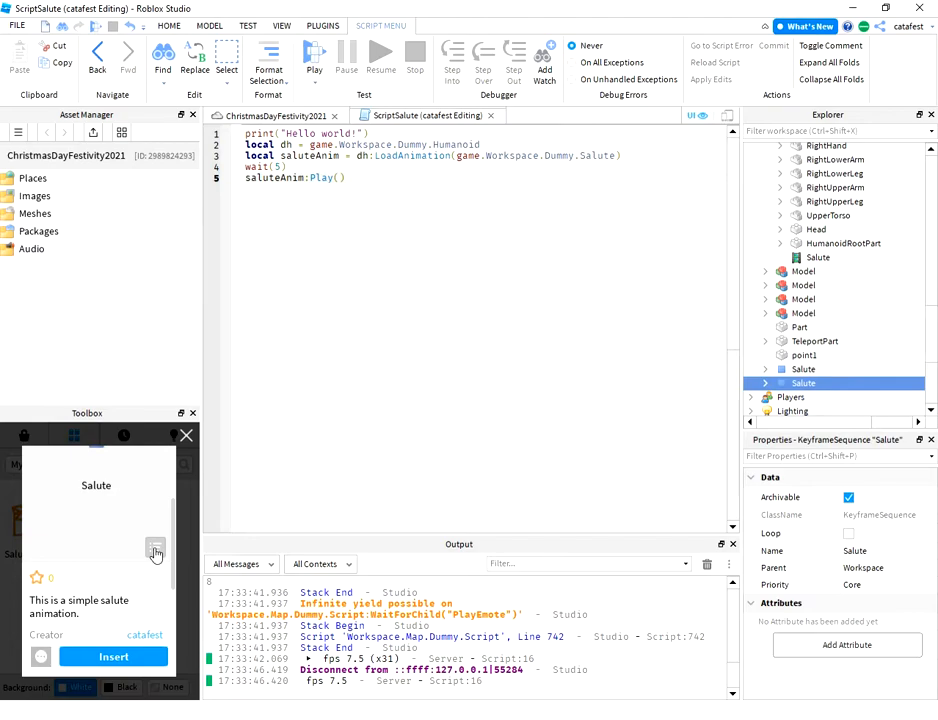
mouse_move(156, 553)
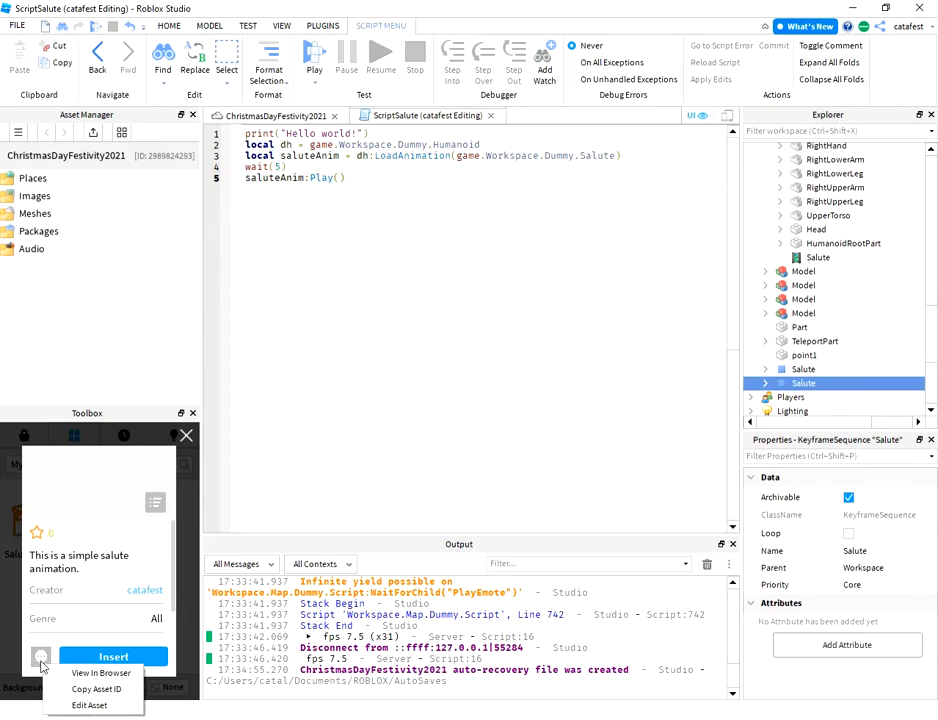
mouse_move(96, 689)
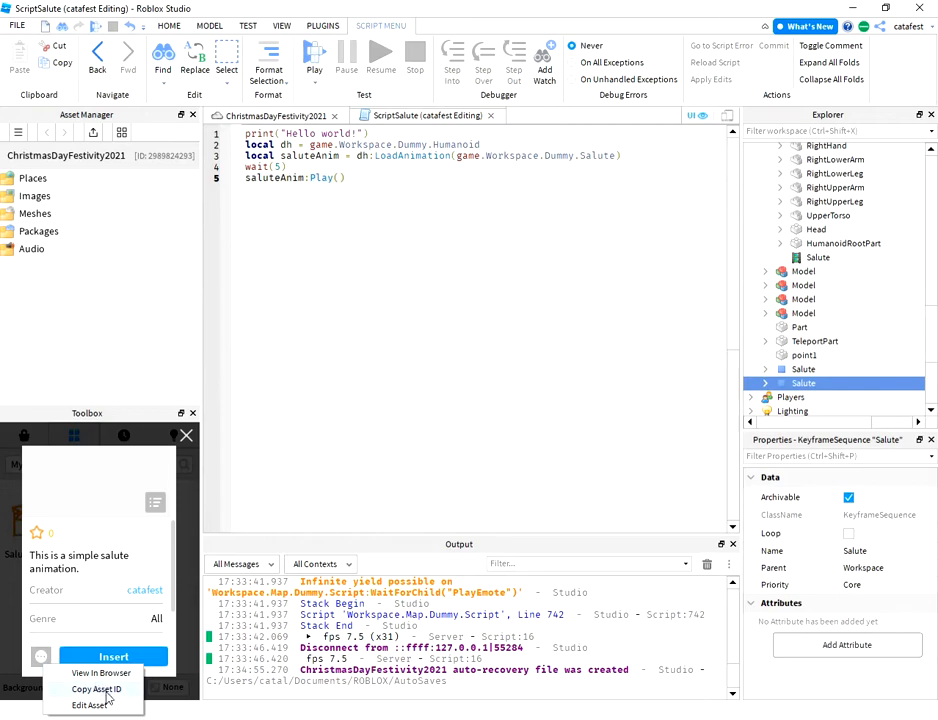
mouse_move(115, 697)
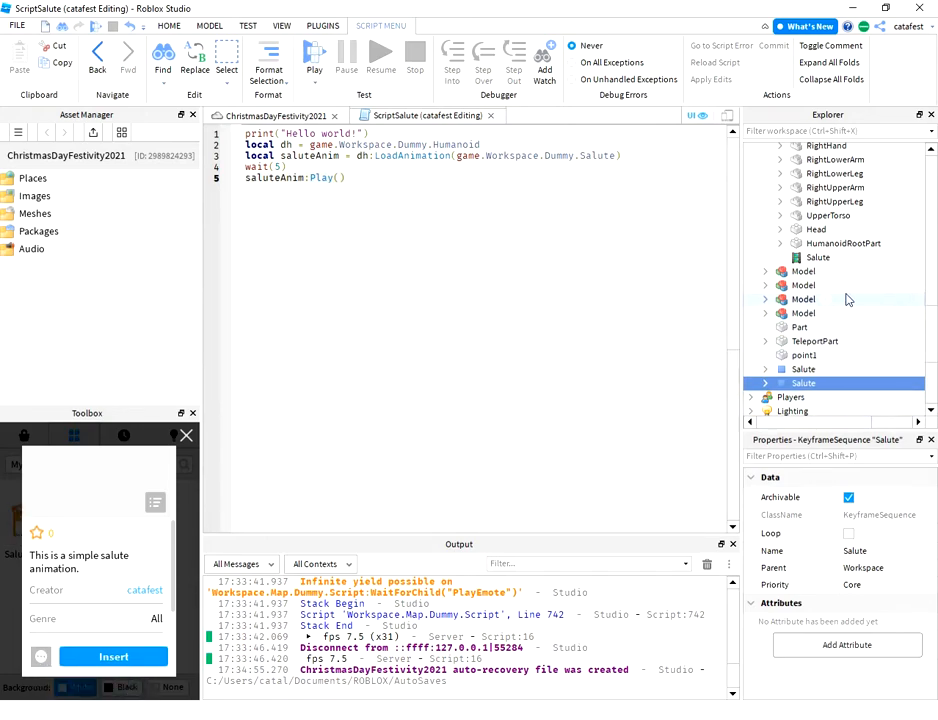
Step: Select the Dummy's Salute animation and Salute keyframe sequence, then right-click the asset to copy its ID
left_click(817, 257)
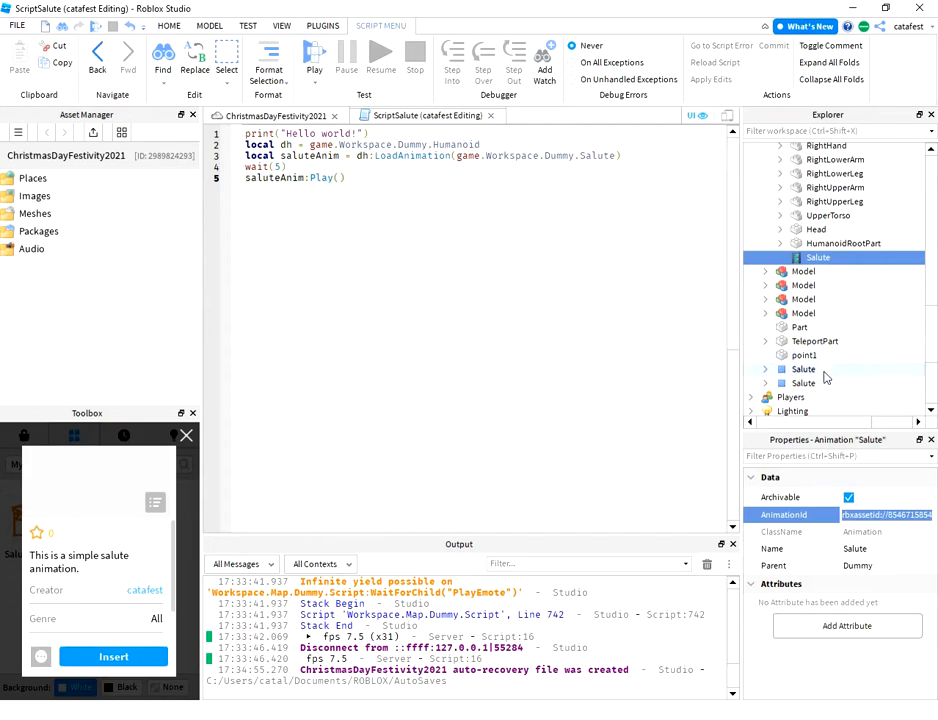
left_click(803, 369)
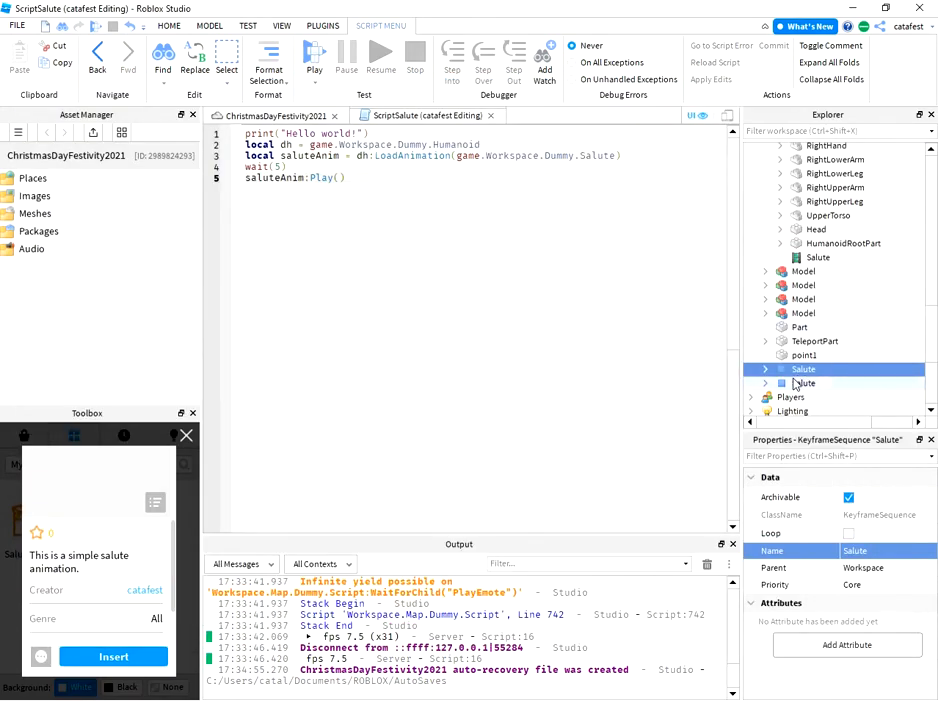
left_click(804, 383)
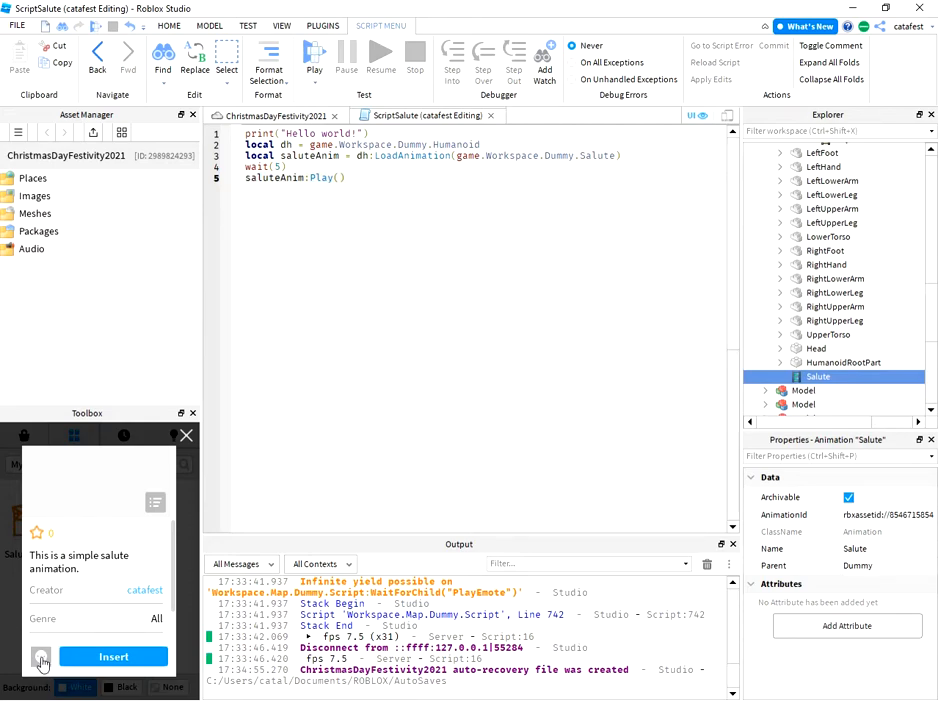
right_click(41, 658)
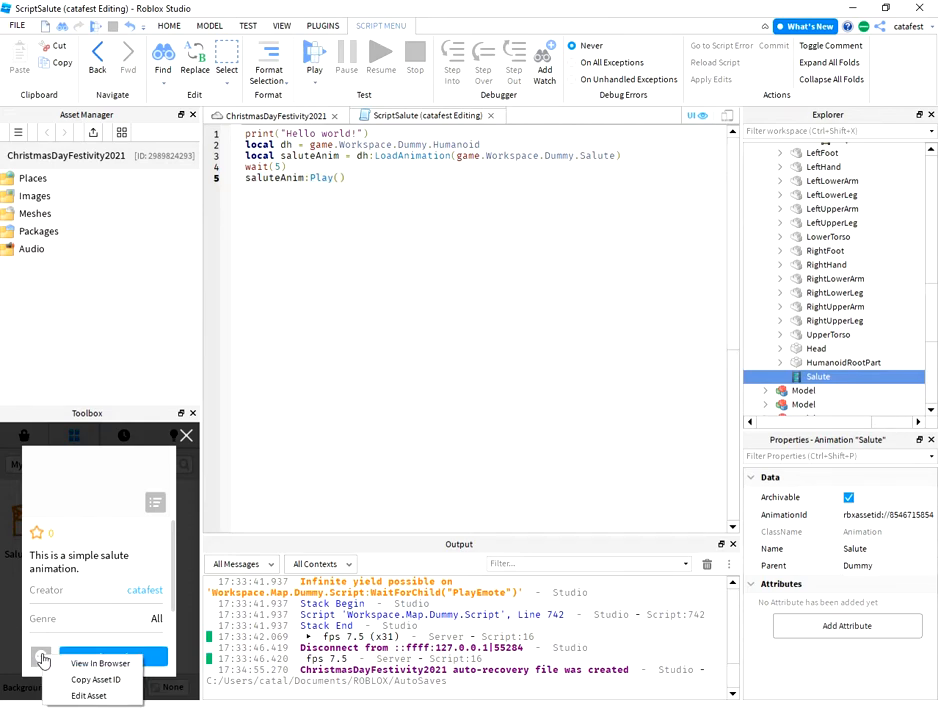
mouse_move(96, 680)
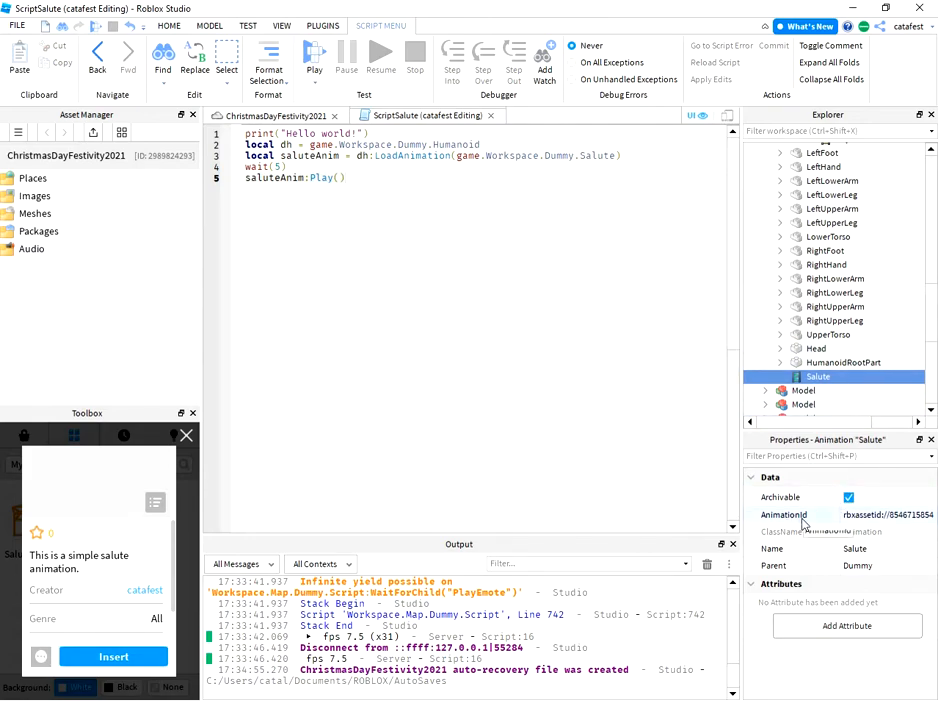
mouse_move(783, 515)
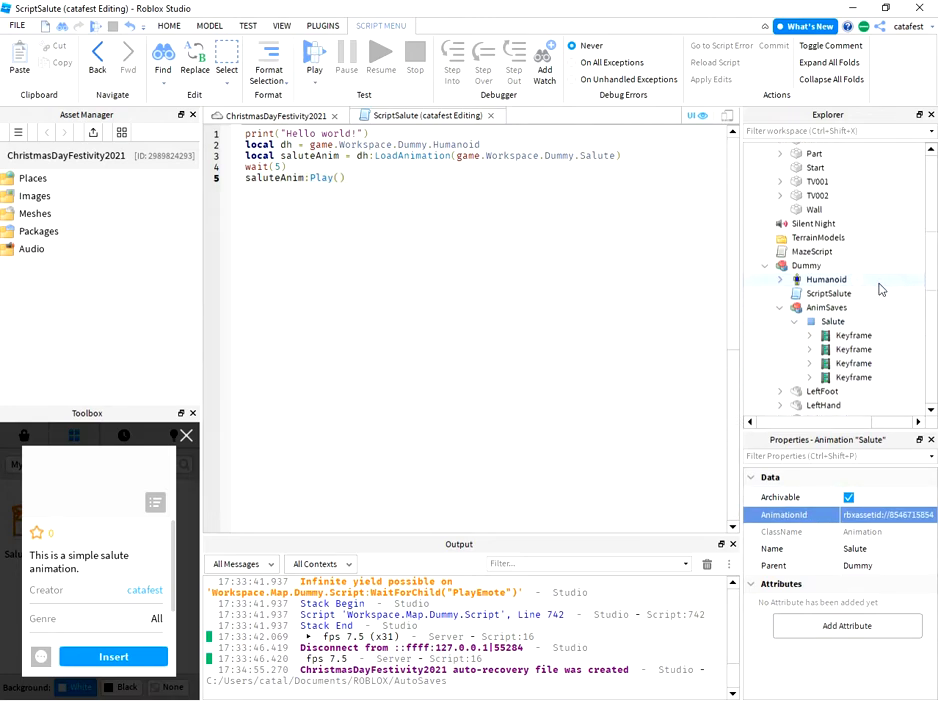
Step: Open ScriptSalute and review the wait(5) call on line 4 before the animation plays
left_click(828, 293)
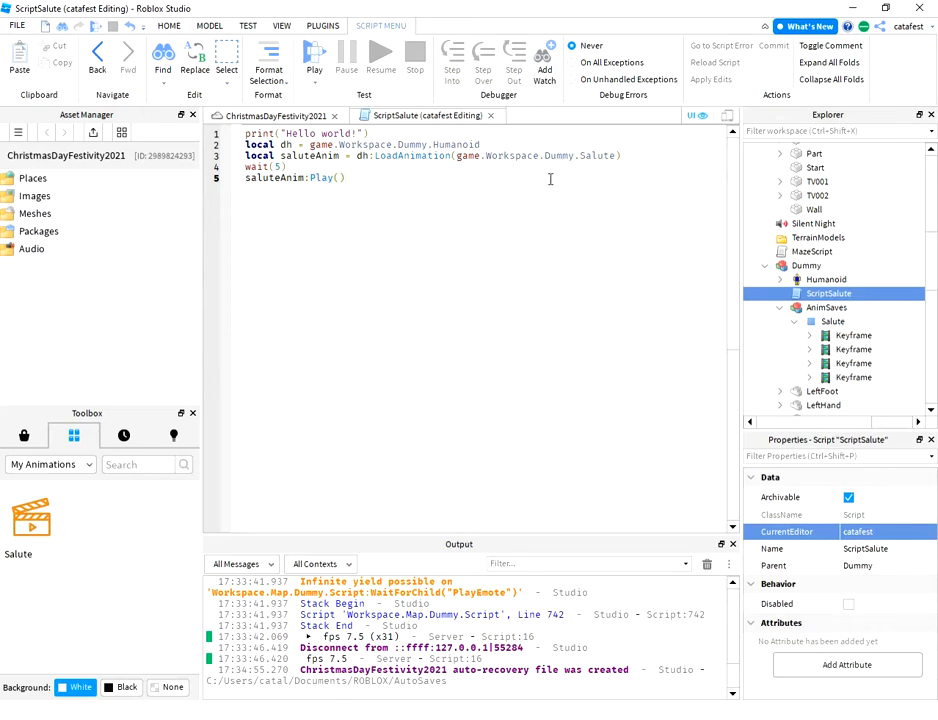
double_click(597, 155)
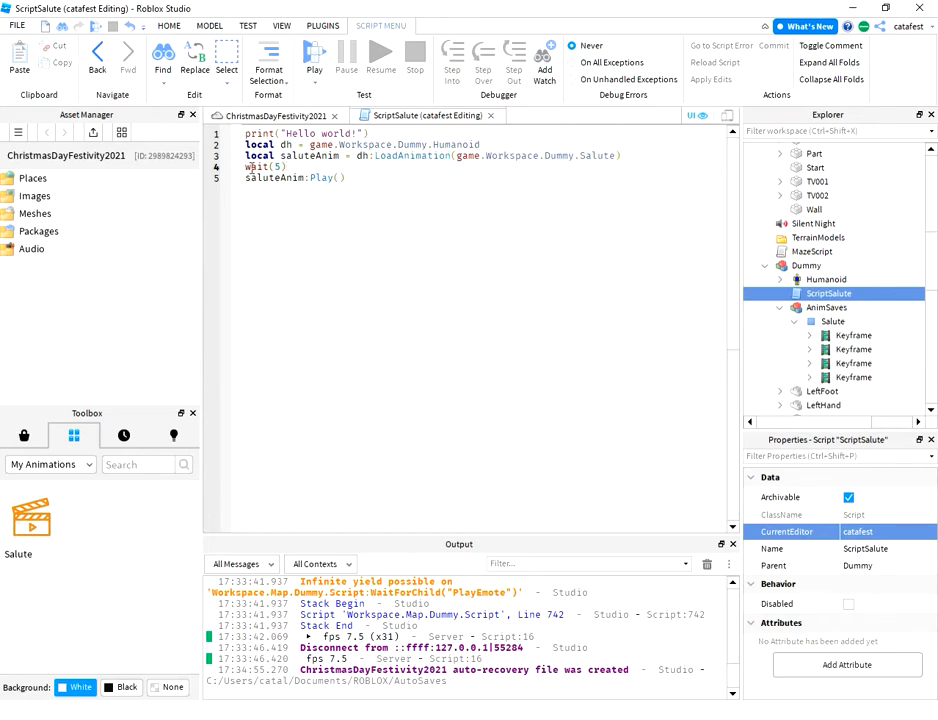
double_click(265, 166)
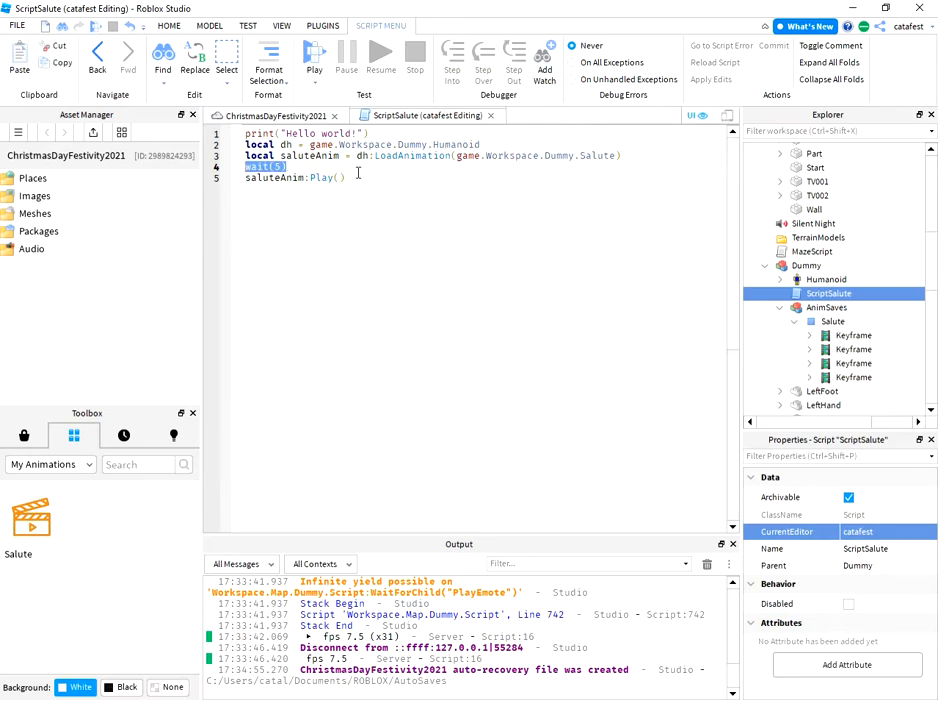
left_click(345, 177)
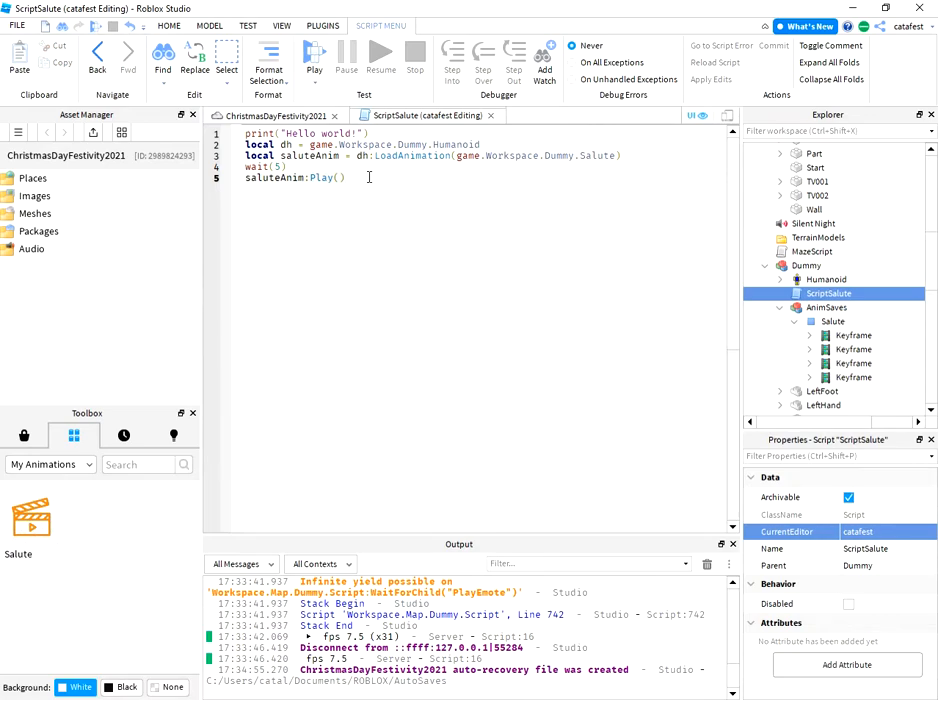
double_click(410, 155)
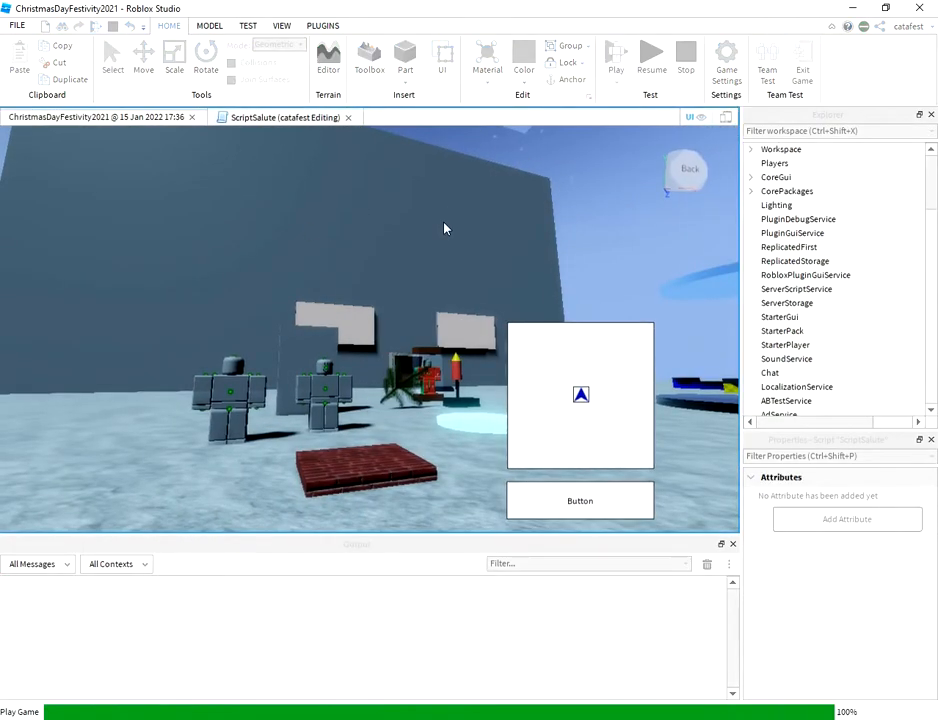
Step: Start a Play test so ScriptSalute runs and prints Hello world
left_click(617, 55)
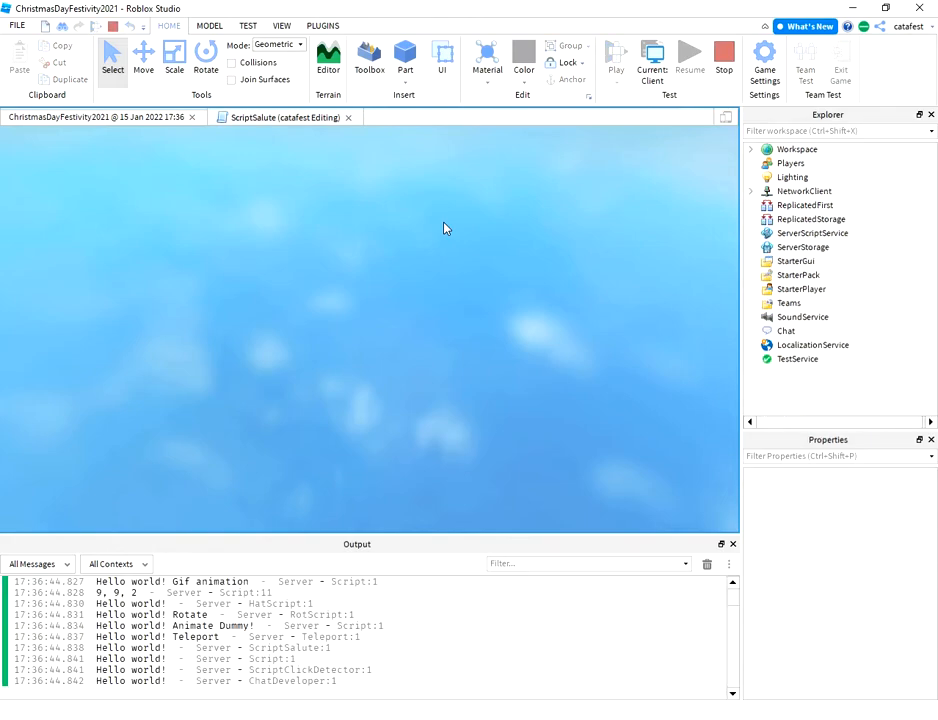
left_click(616, 55)
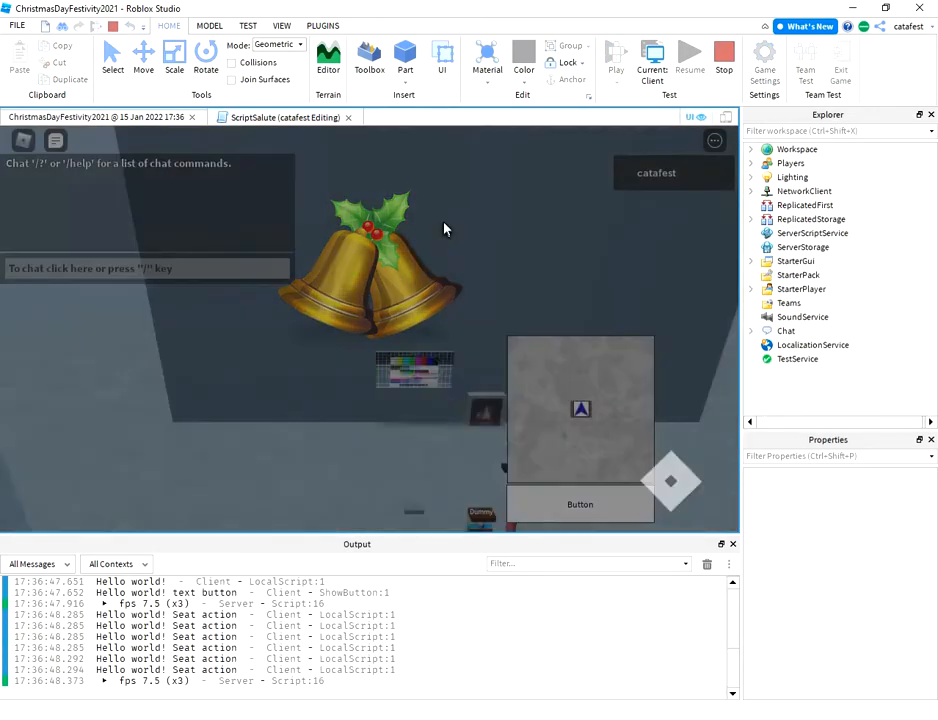